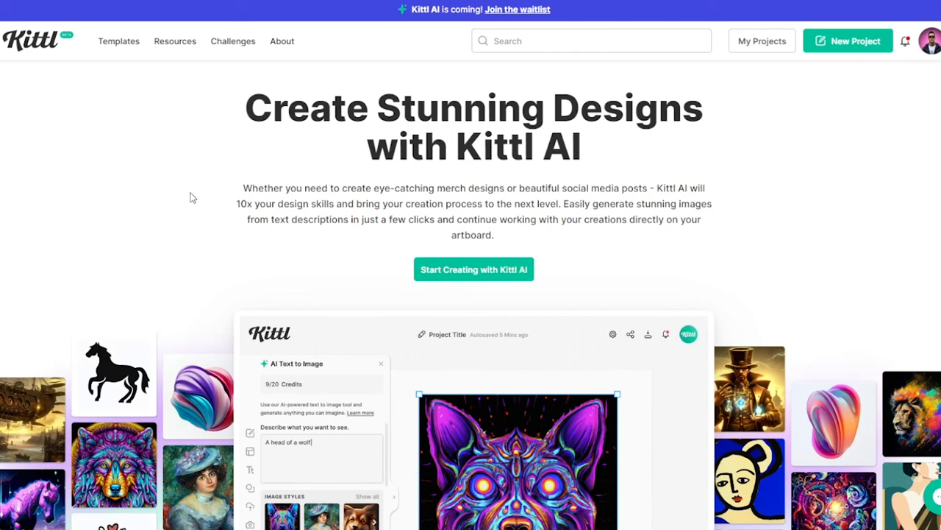
- Scroll down through Kittl's gallery of community design templates
scroll("down", 3)
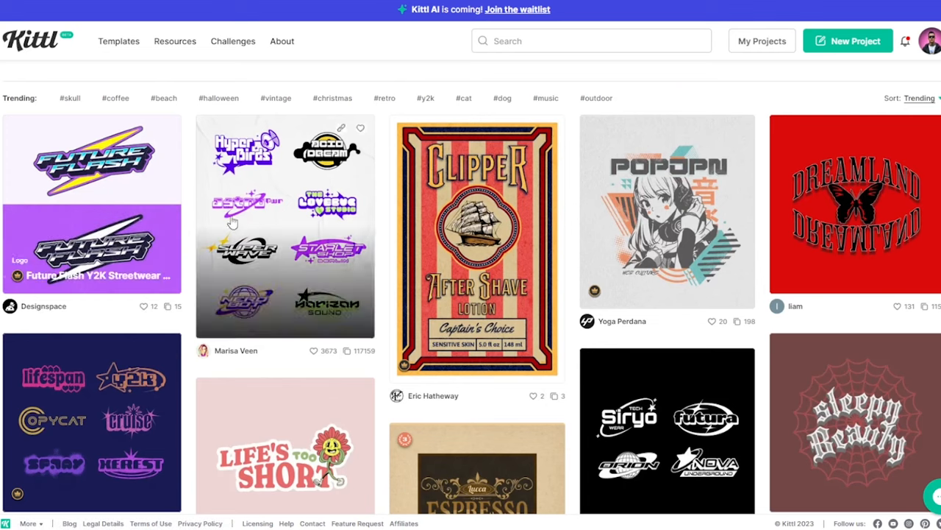
scroll("down", 3)
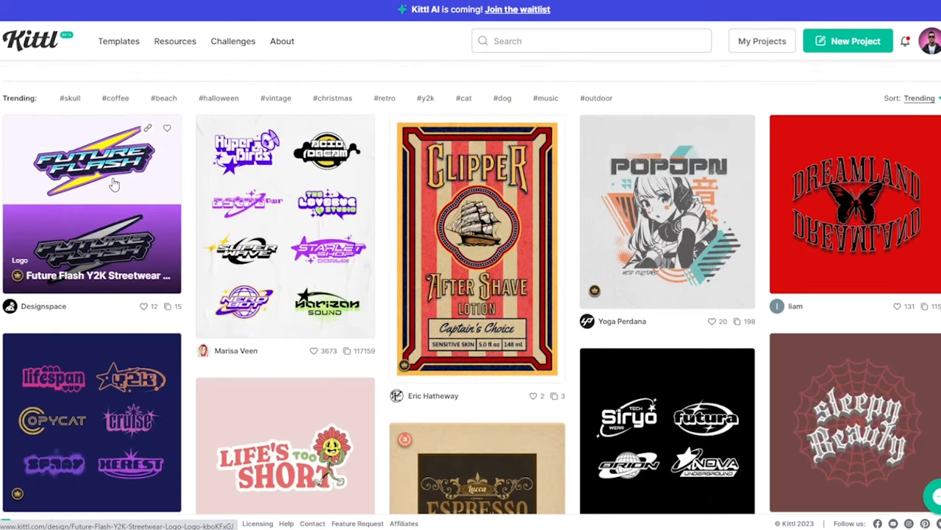
scroll("down", 3)
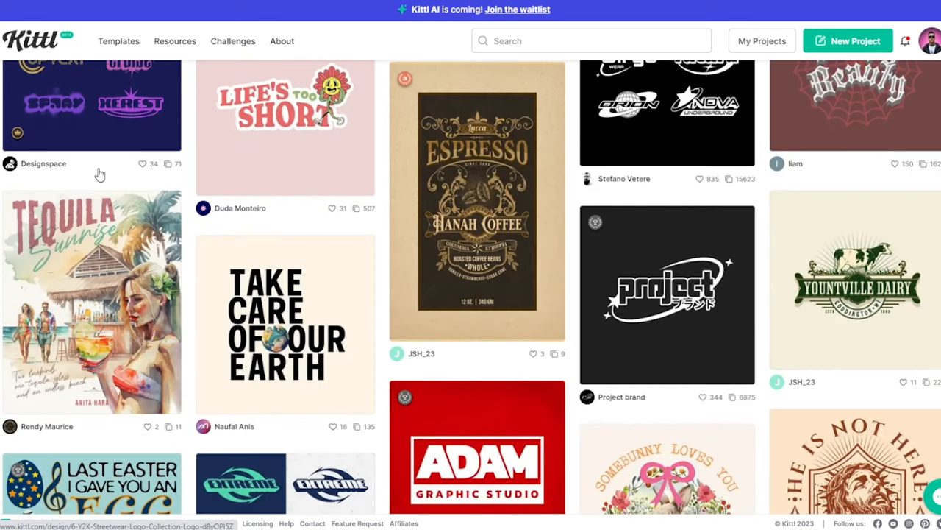
scroll("down", 3)
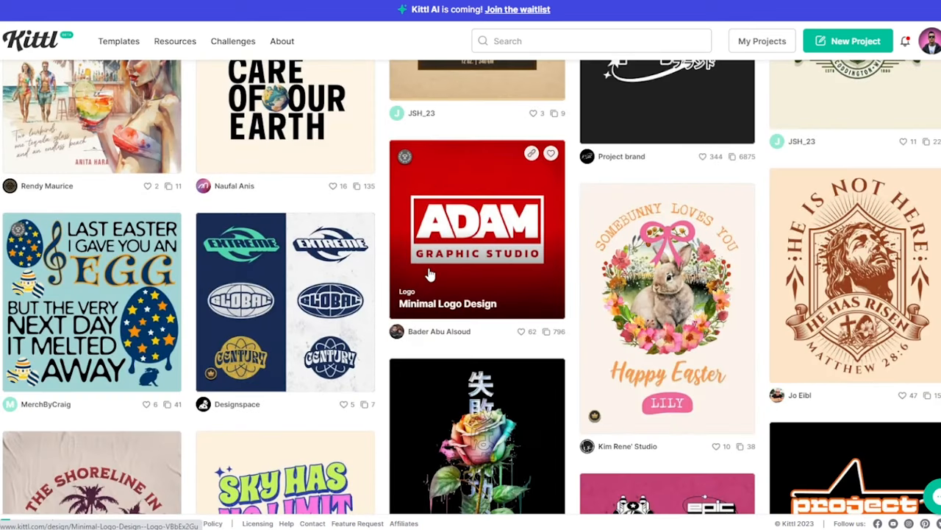
scroll("down", 3)
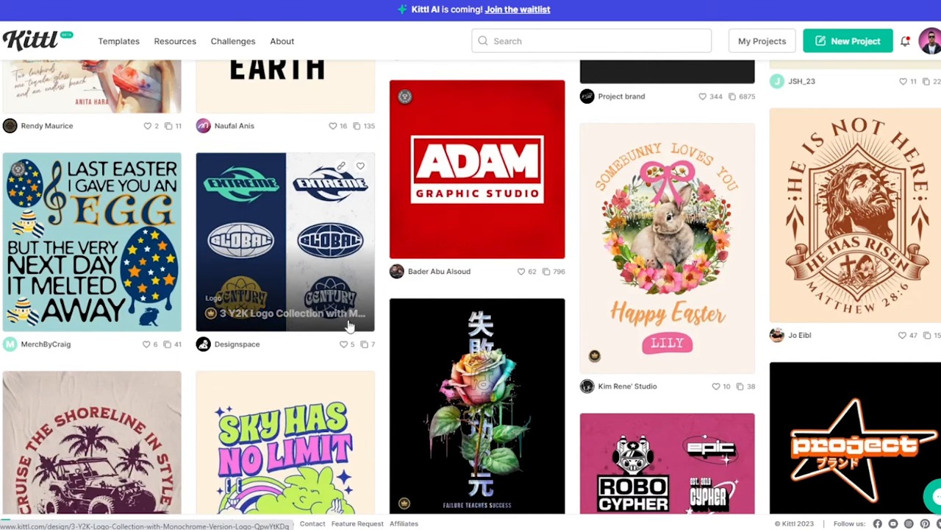
scroll("down", 3)
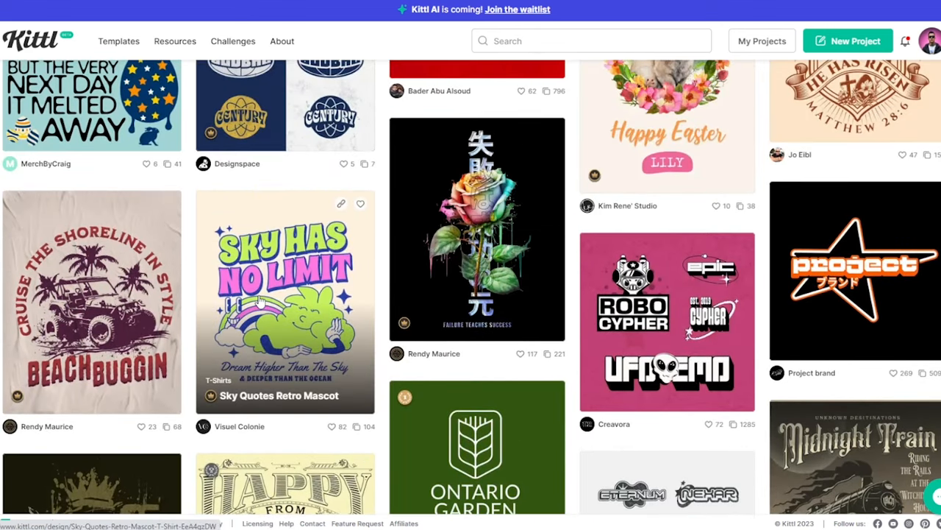
mouse_move(287, 287)
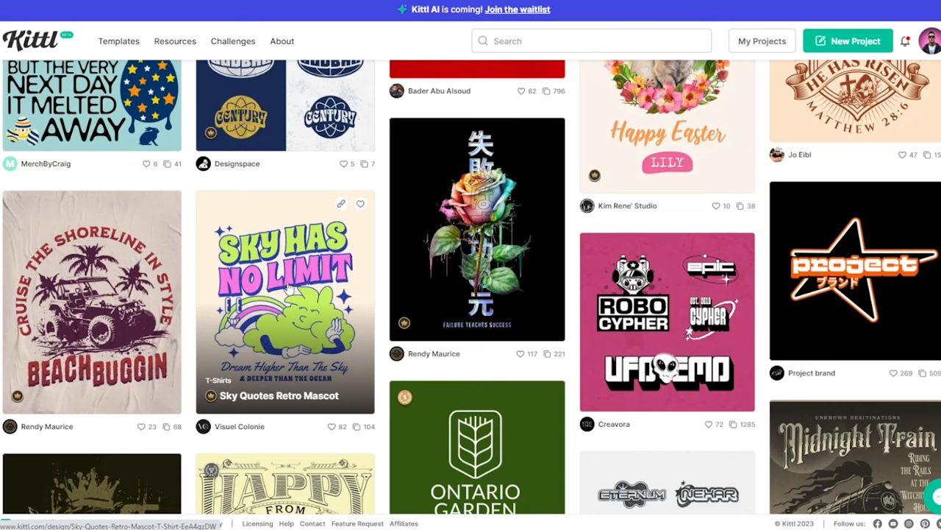
scroll("down", 3)
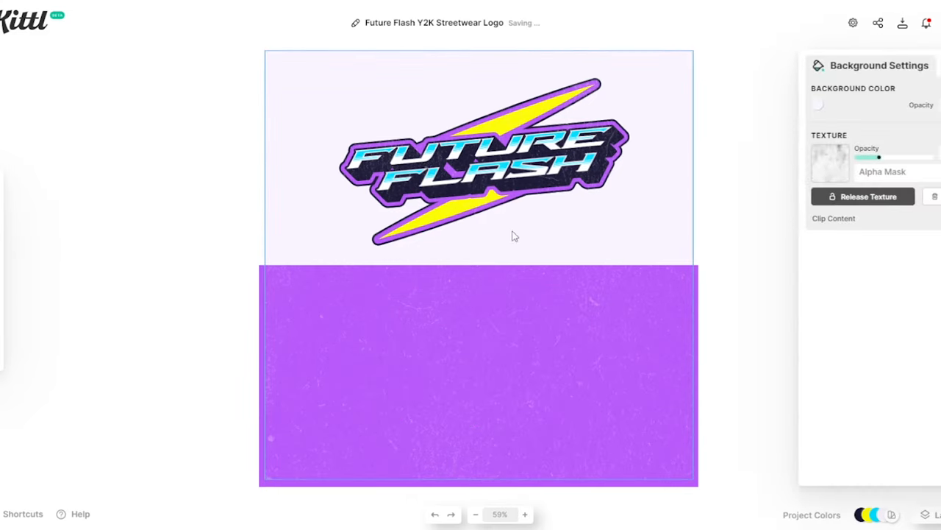
- Delete the purple lower block from the Future Flash template and reselect the logo group
left_click(478, 158)
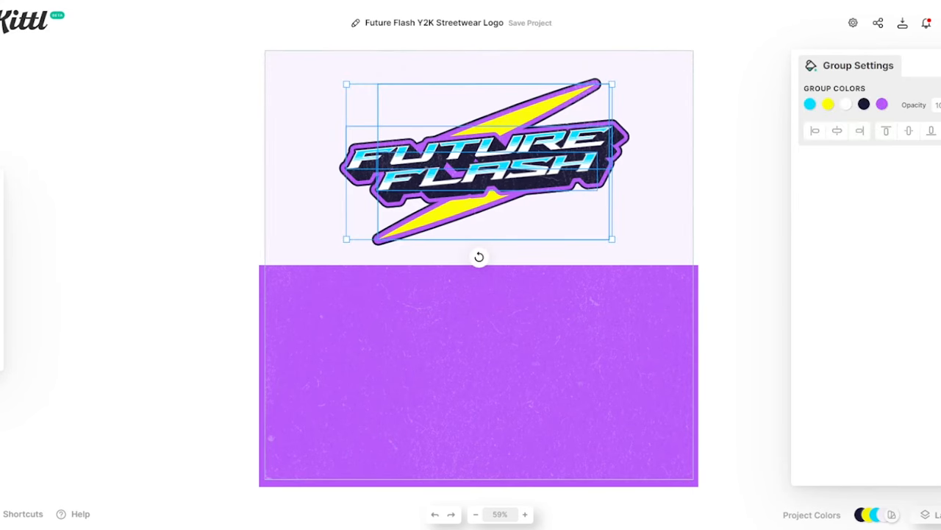
left_click(924, 418)
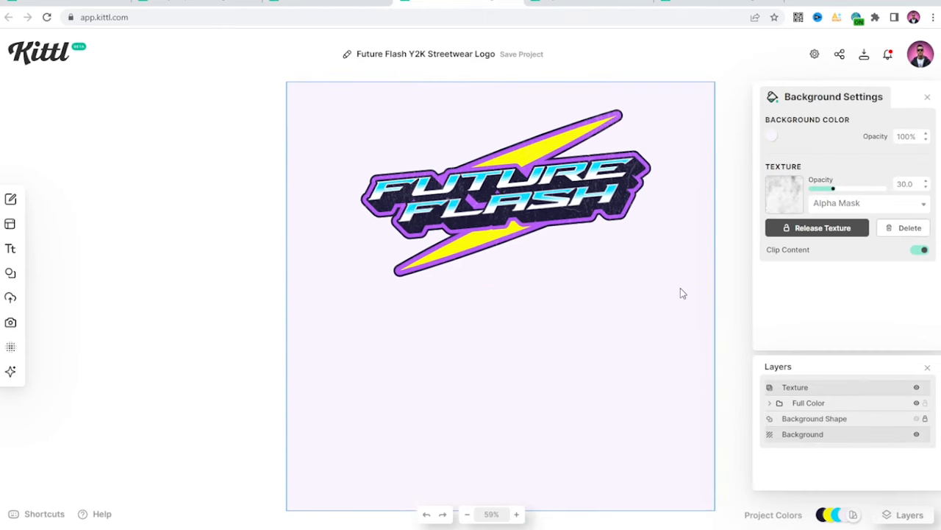
left_click(500, 188)
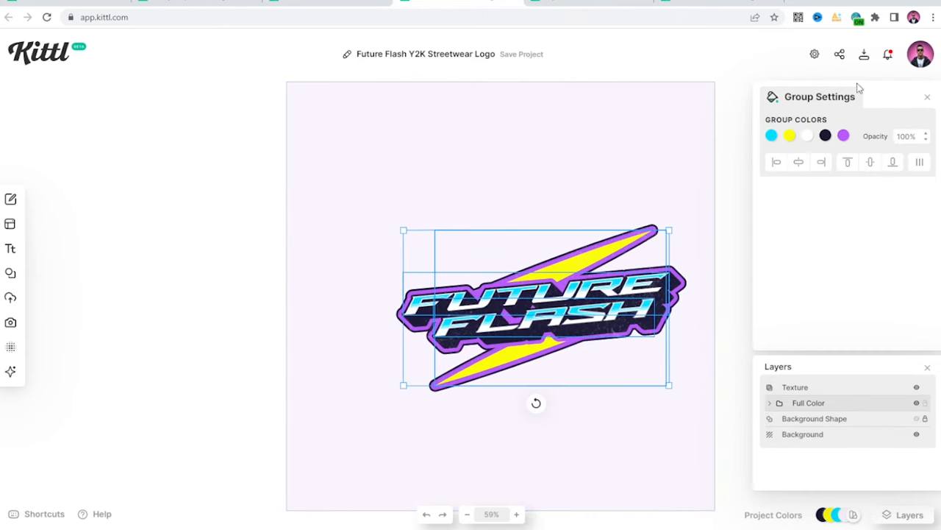
- Resize the artboard to a custom 12 × 20 inch portrait
left_click(814, 53)
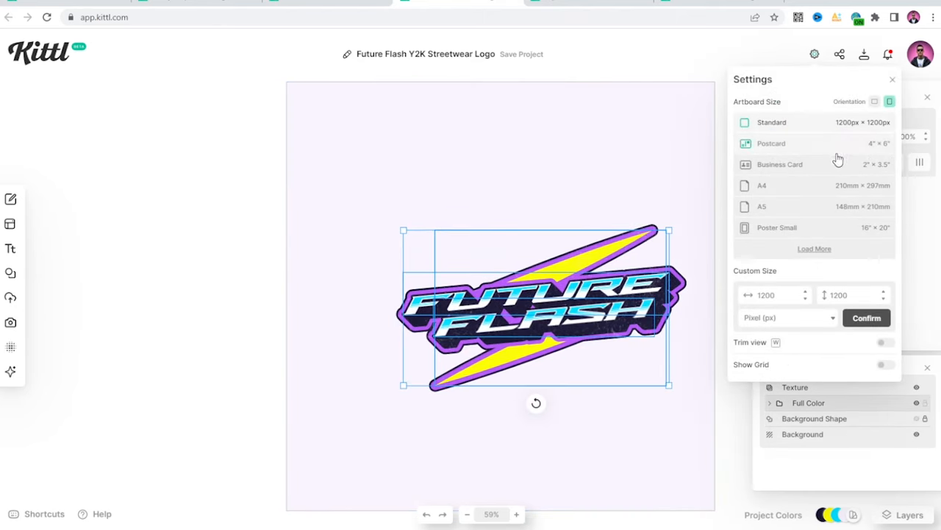
left_click(788, 317)
type("12")
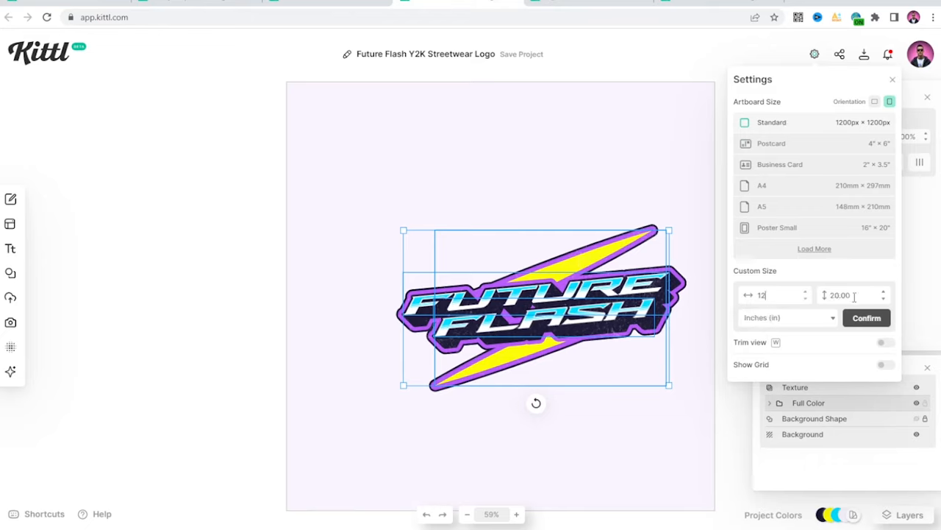
left_click(866, 317)
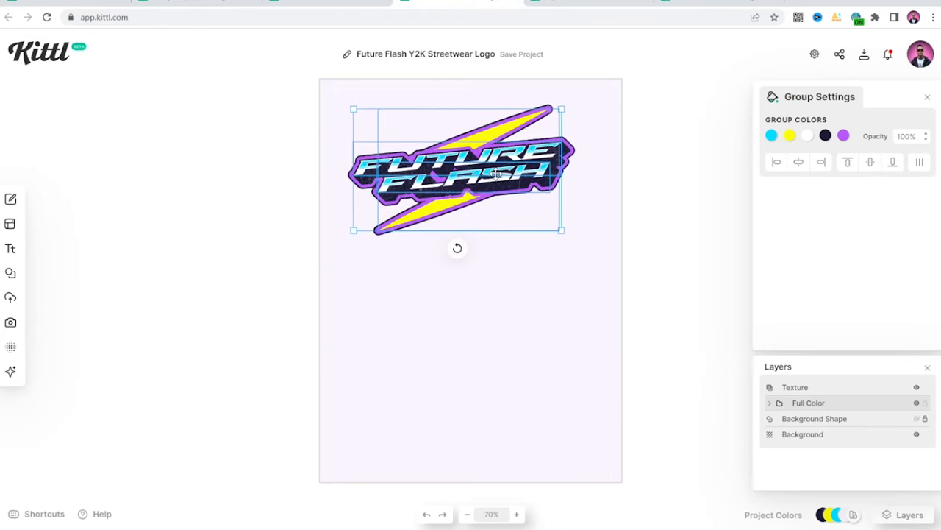
- Move the Future Flash logo toward the artboard's upper right
left_click_drag(456, 169, 476, 156)
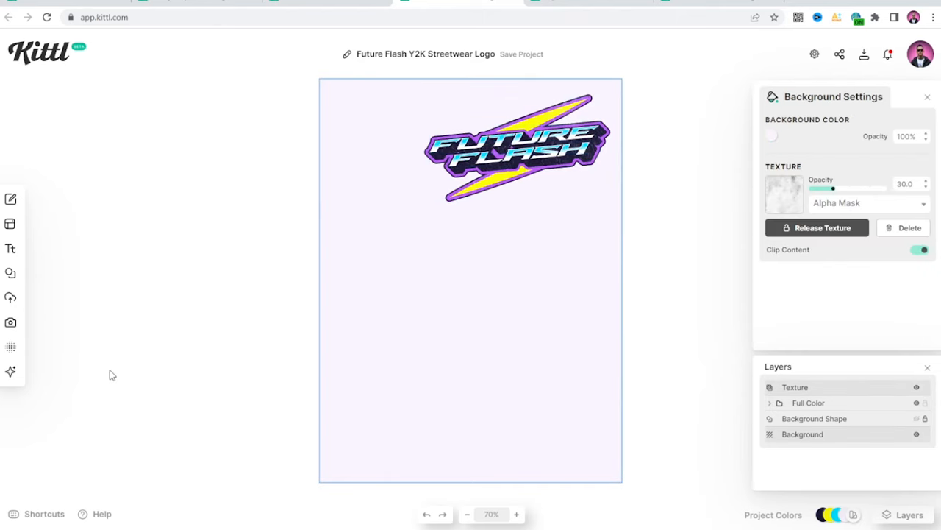
scroll("down", 3)
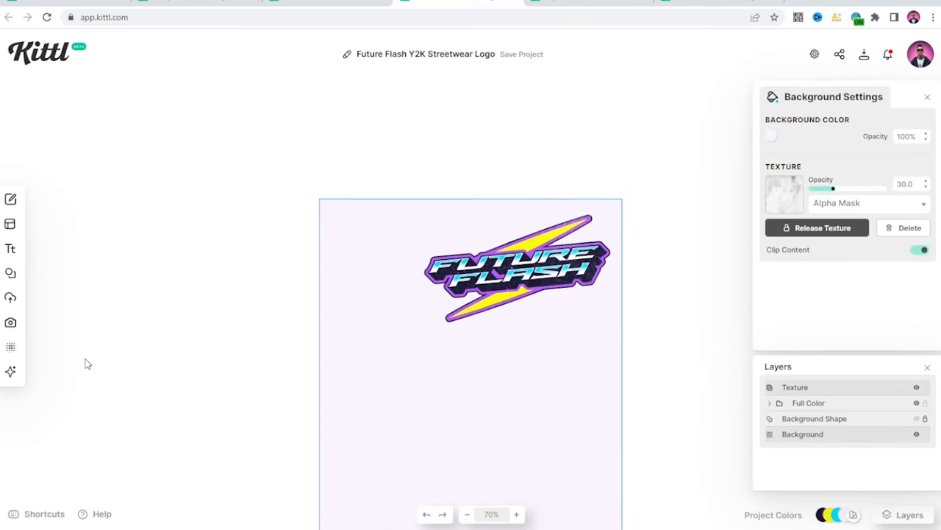
left_click(10, 371)
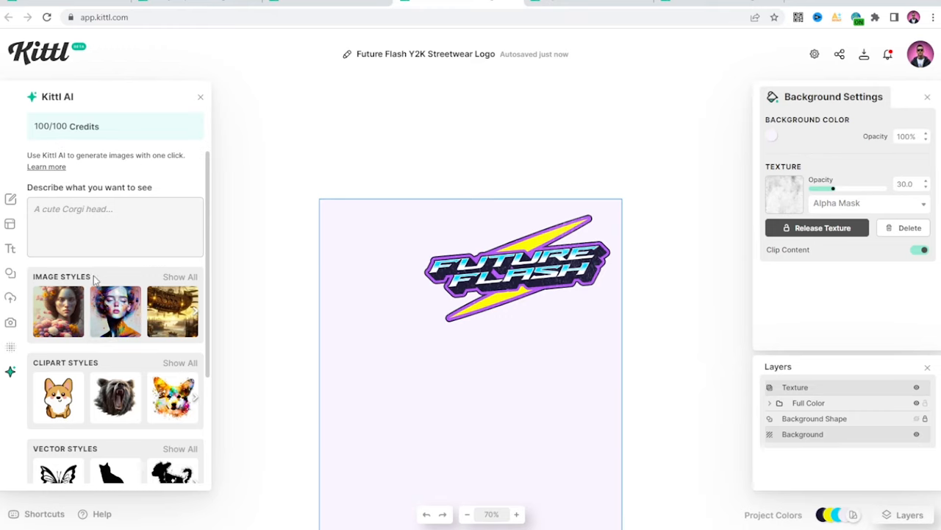
- Generate an AI image from 'skeleton head on fire, vector, t-shirt design, lightning in…'
scroll("down", 3)
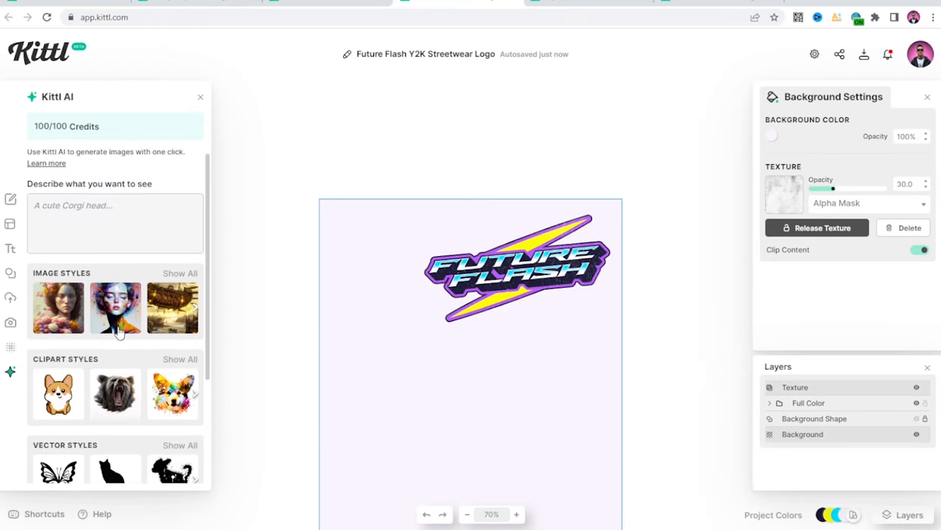
left_click(103, 220)
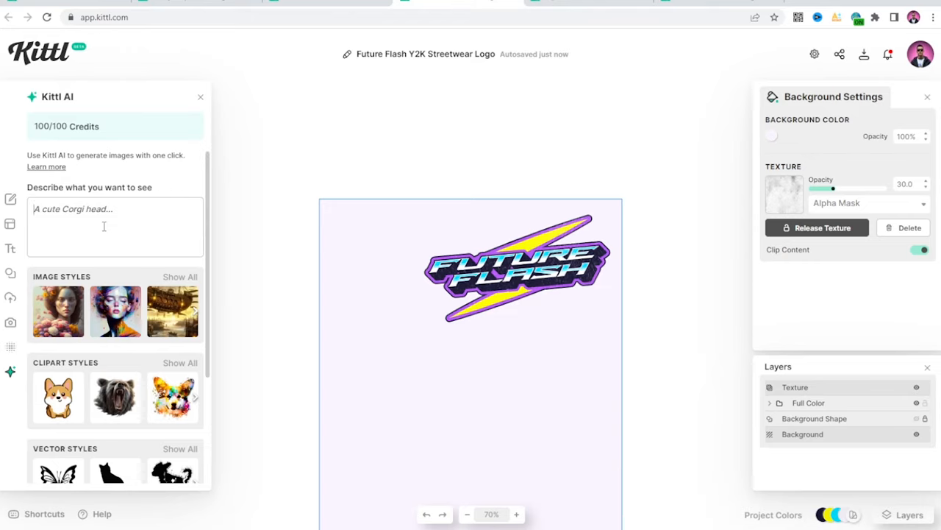
type("sk")
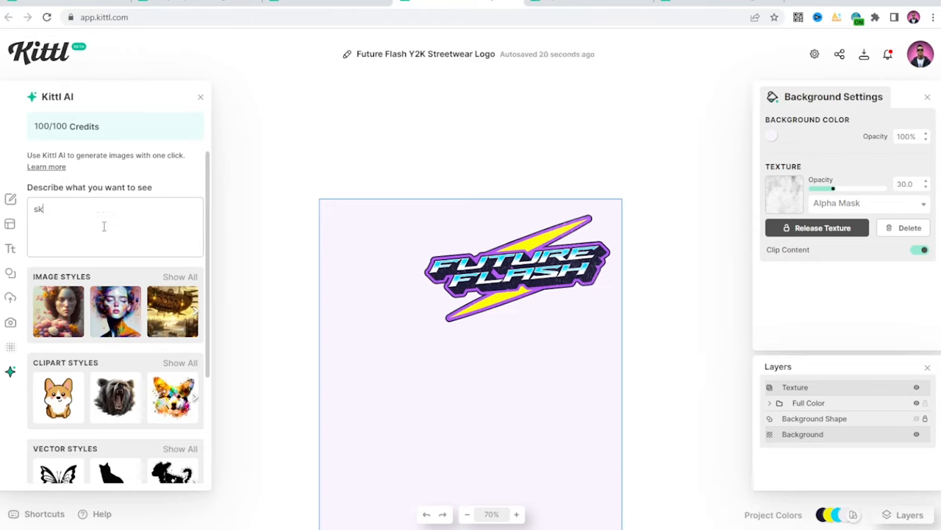
type("skeleton head on fi")
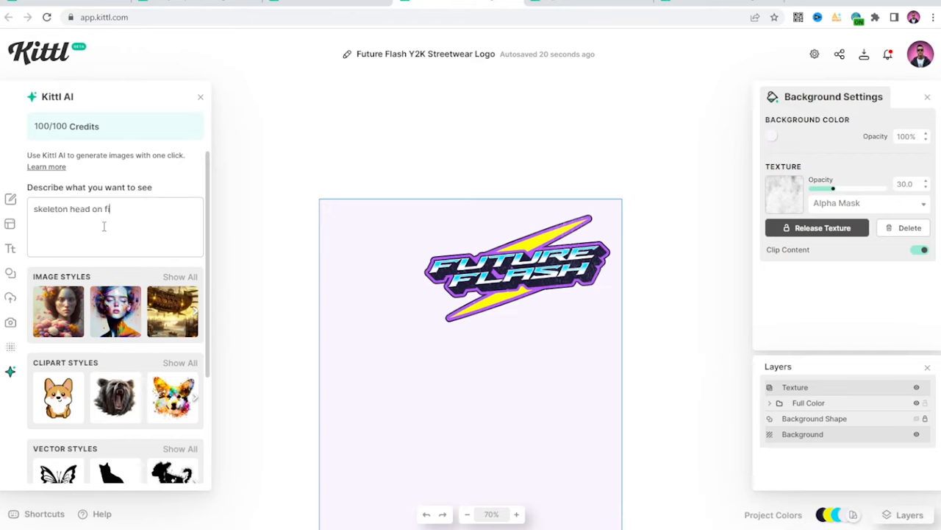
type("re, vector")
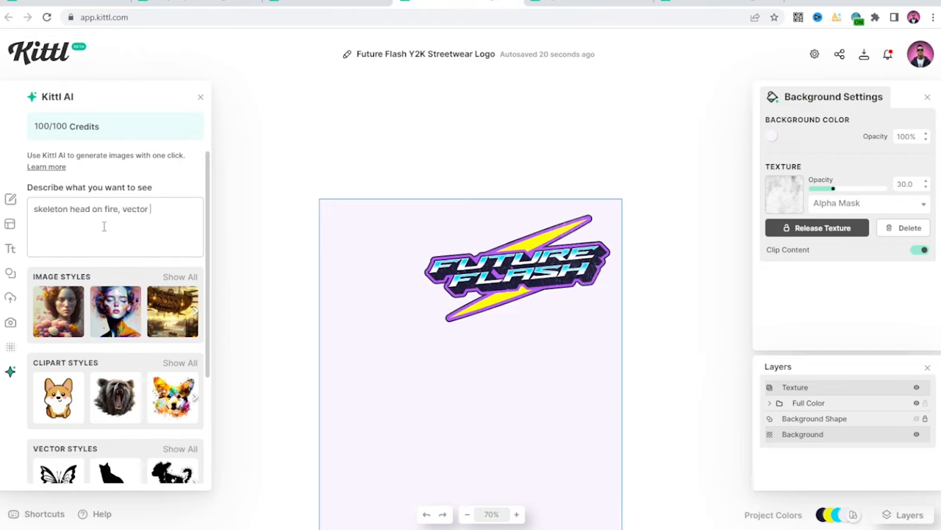
type("t-shirt design")
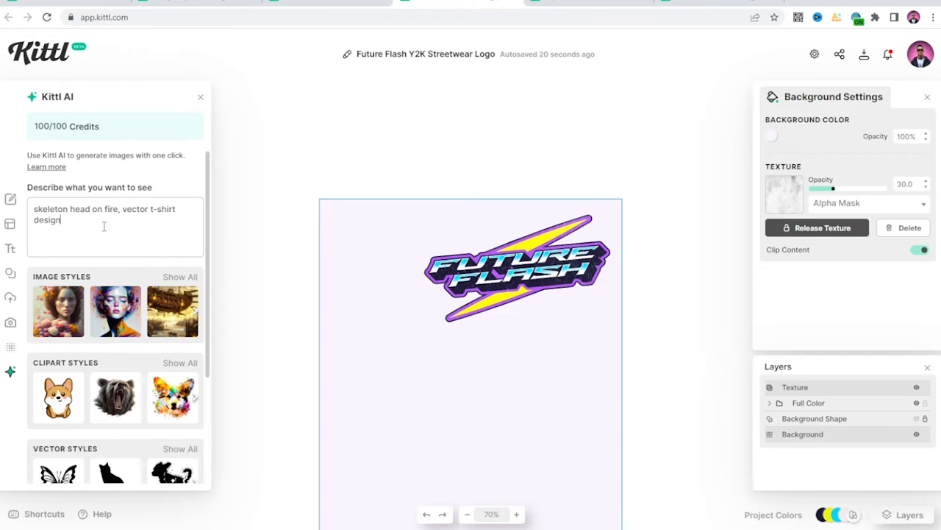
type(", lightning in the background, purple and yellow")
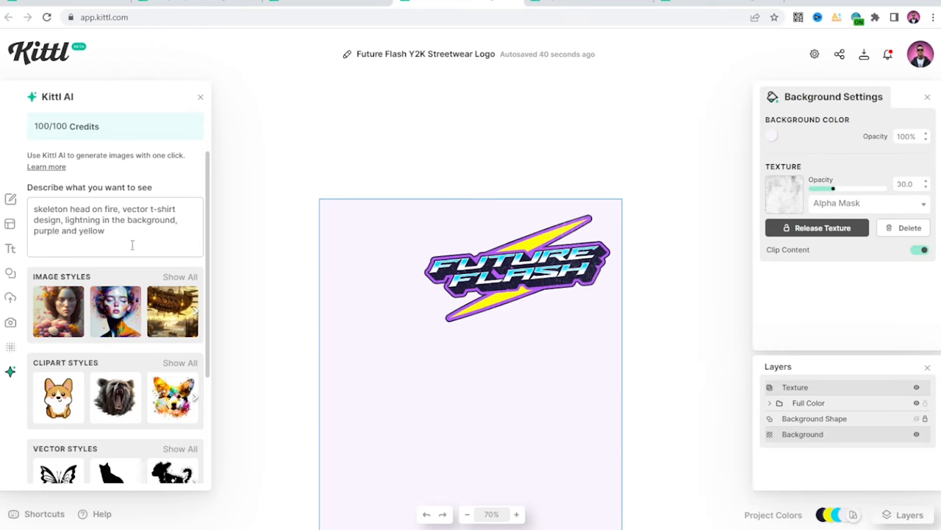
scroll("down", 3)
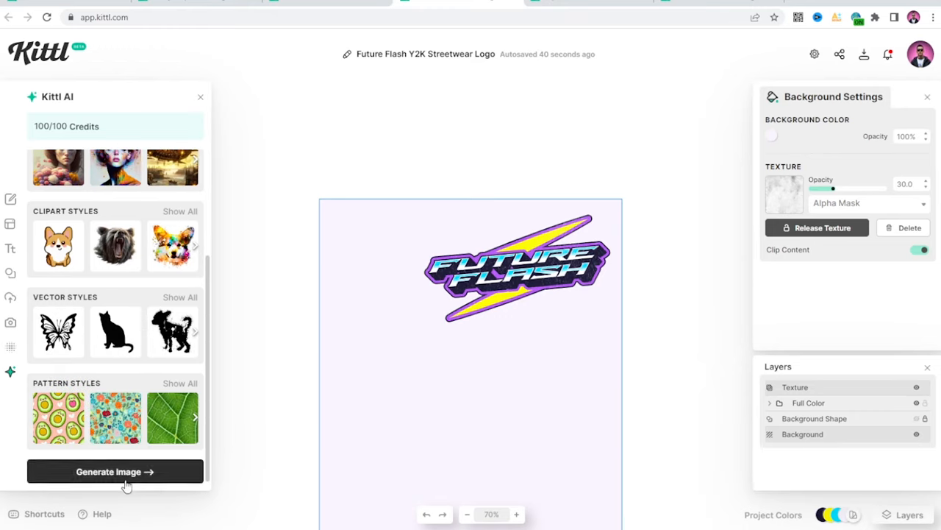
left_click(116, 472)
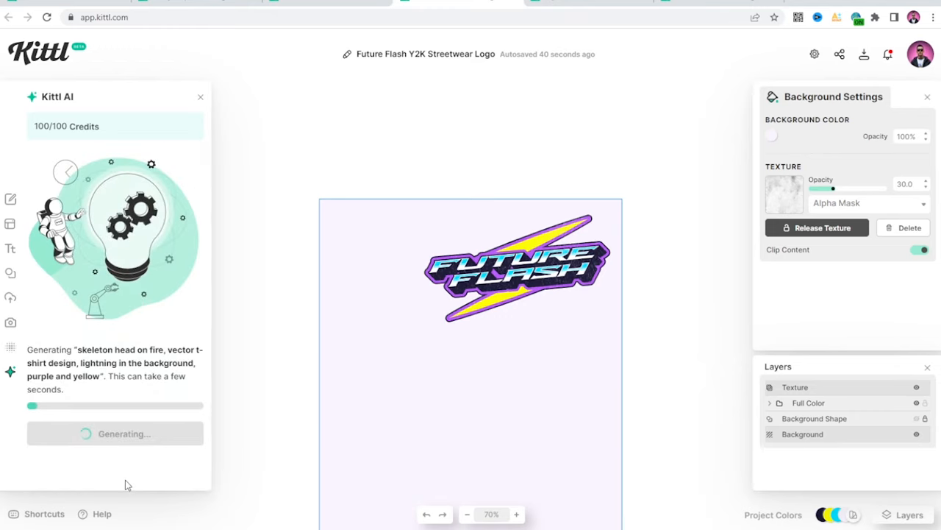
mouse_move(125, 475)
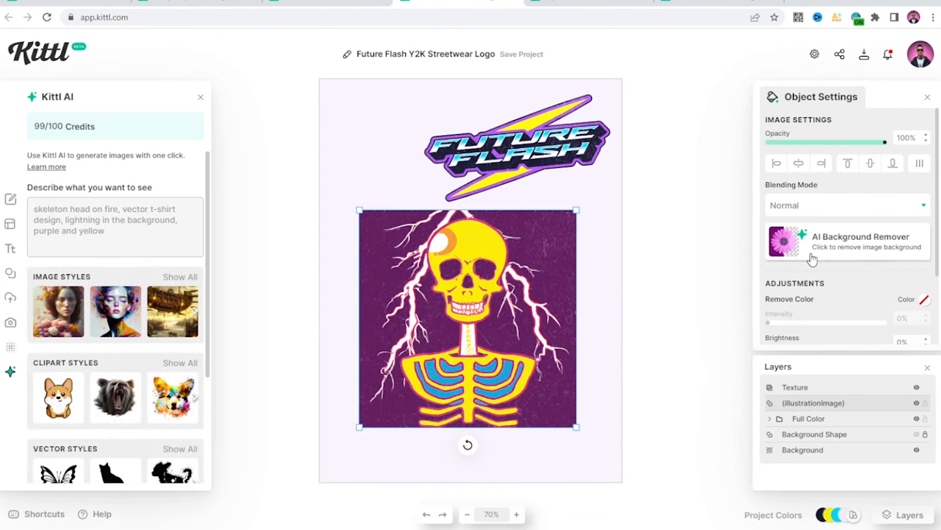
- Run the AI Background Remover on the skeleton image
left_click(846, 241)
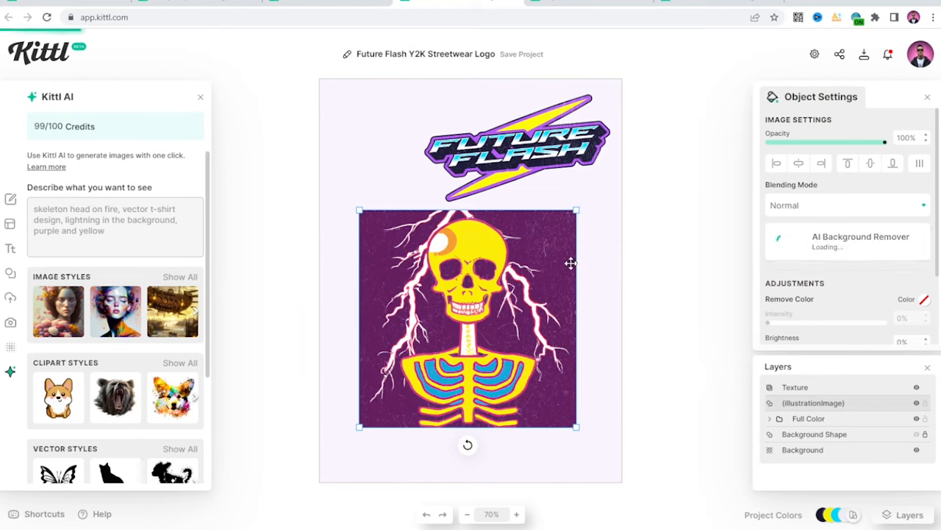
mouse_move(358, 297)
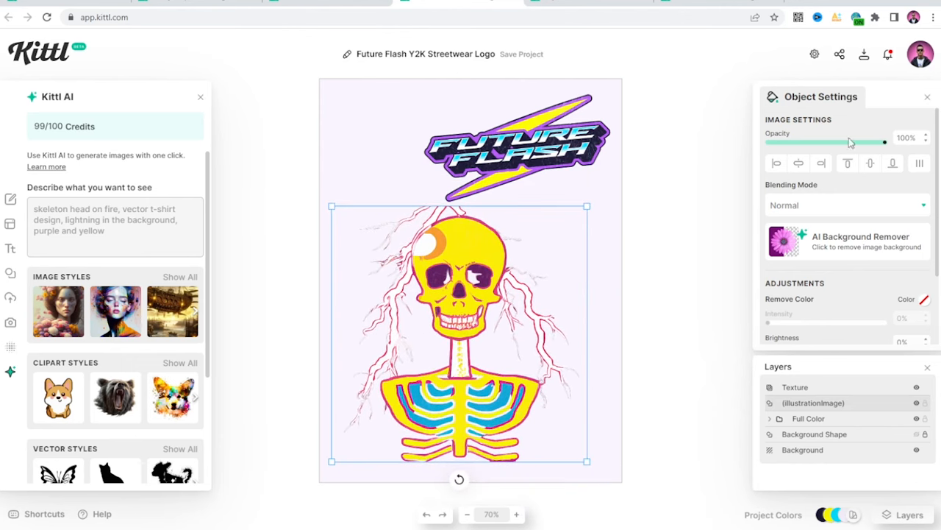
mouse_move(829, 213)
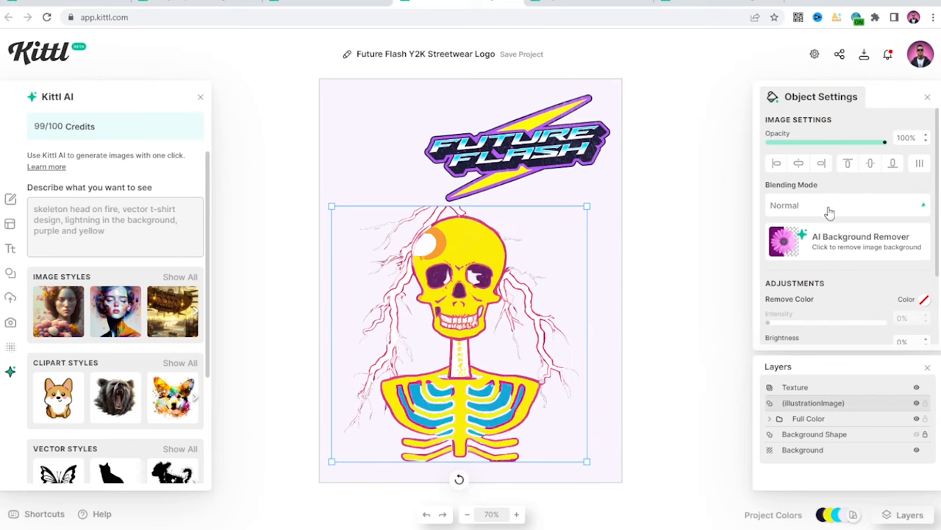
- Raise the skeleton image's contrast and lower its saturation and brightness
left_click_drag(772, 276, 841, 275)
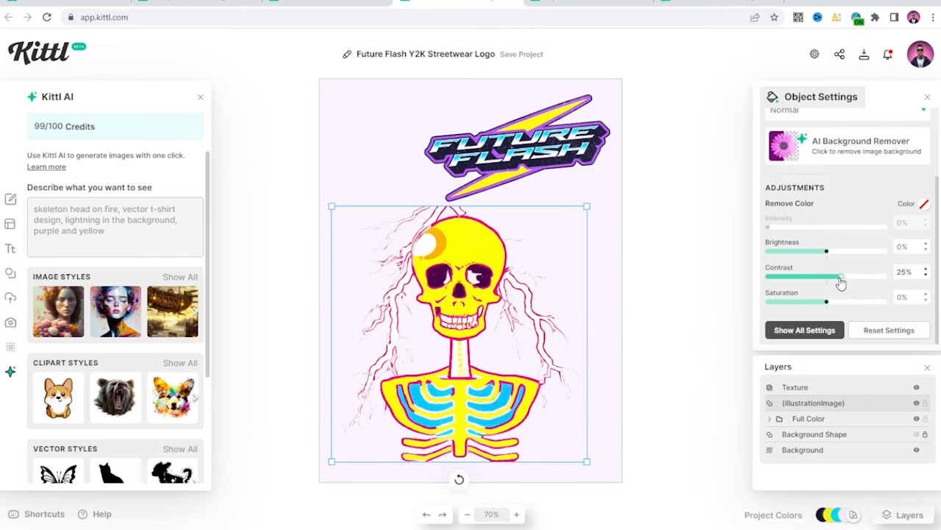
left_click_drag(824, 301, 791, 301)
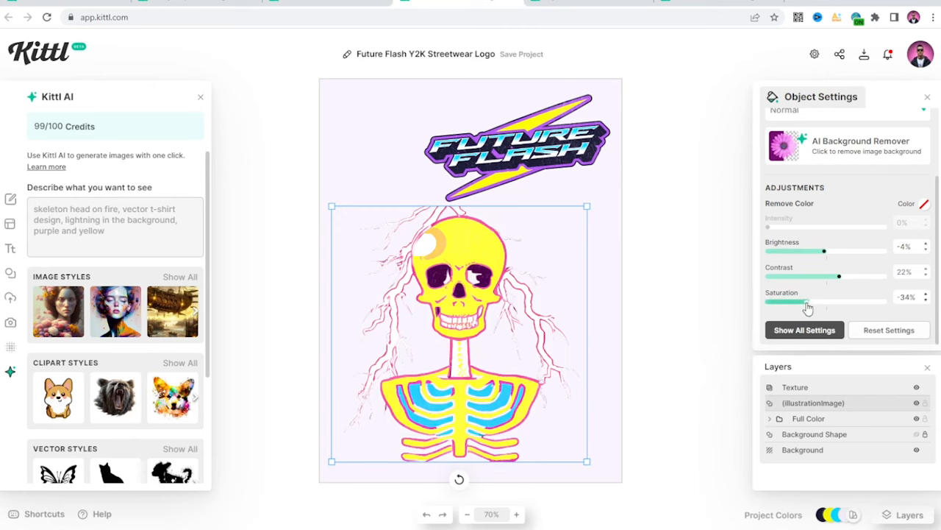
left_click_drag(824, 251, 809, 252)
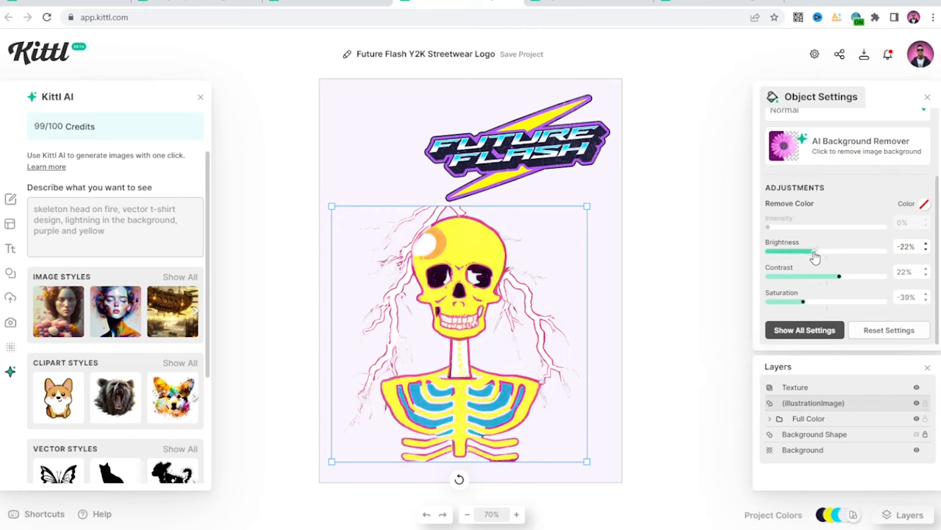
left_click_drag(812, 251, 809, 251)
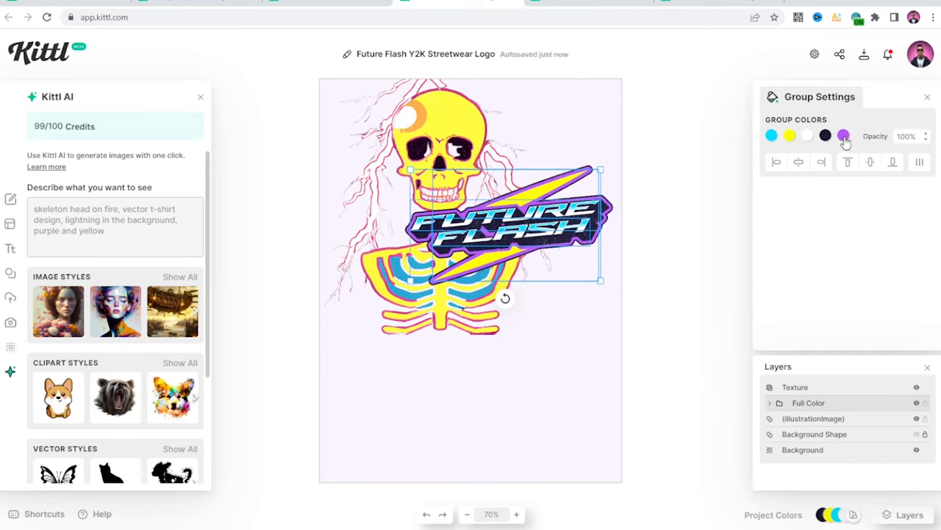
- Change the logo's purple group colour to a deeper cyan-blue, then deselect the logo
left_click(843, 135)
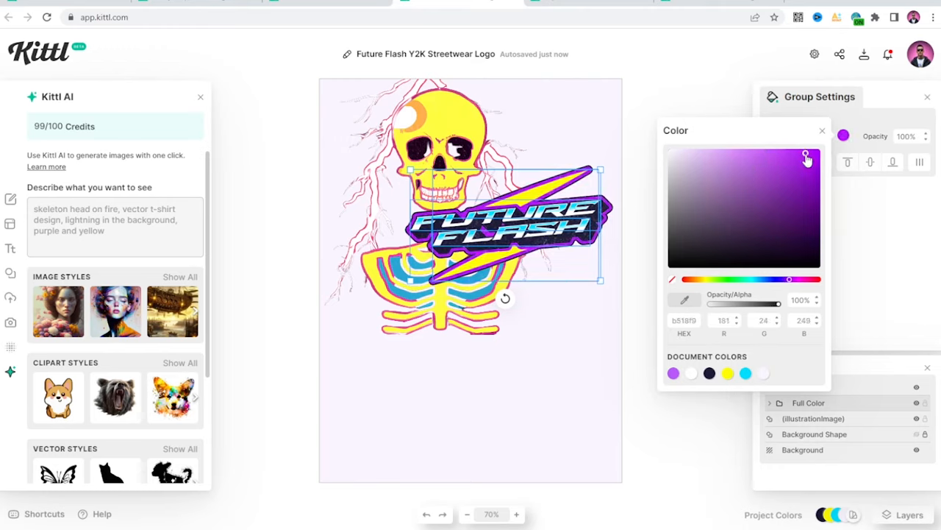
left_click(822, 130)
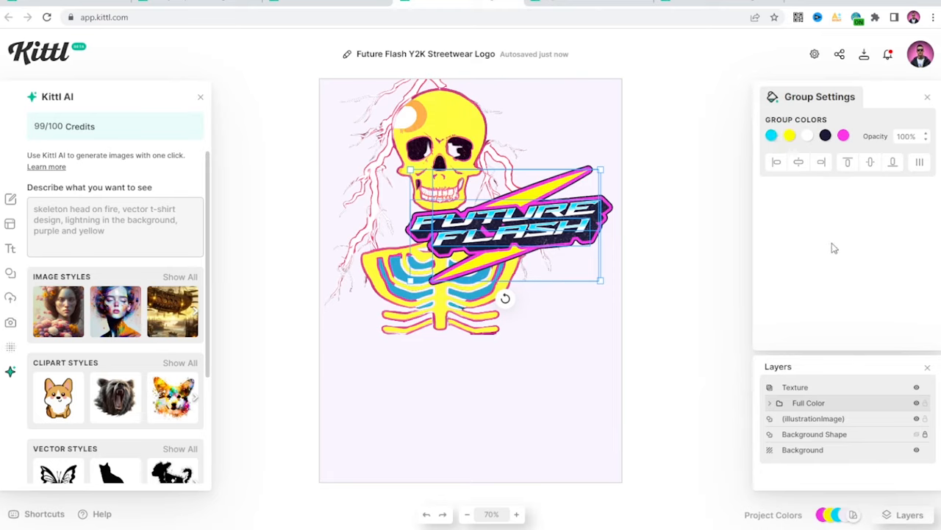
mouse_move(844, 136)
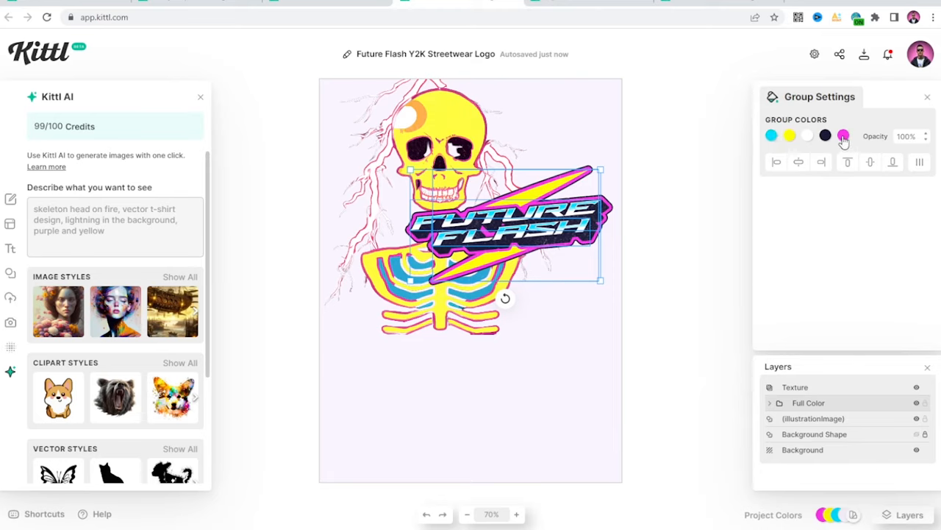
left_click(843, 135)
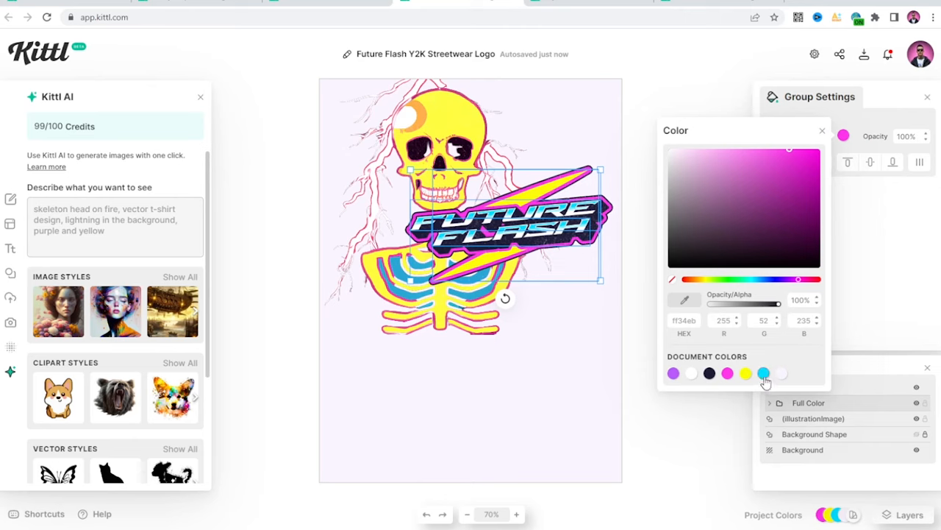
left_click(764, 373)
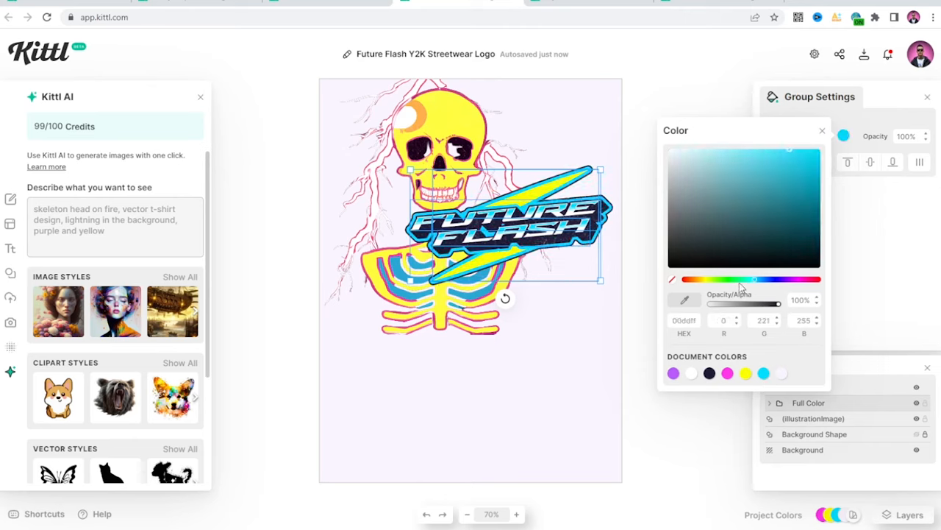
left_click_drag(739, 278, 761, 278)
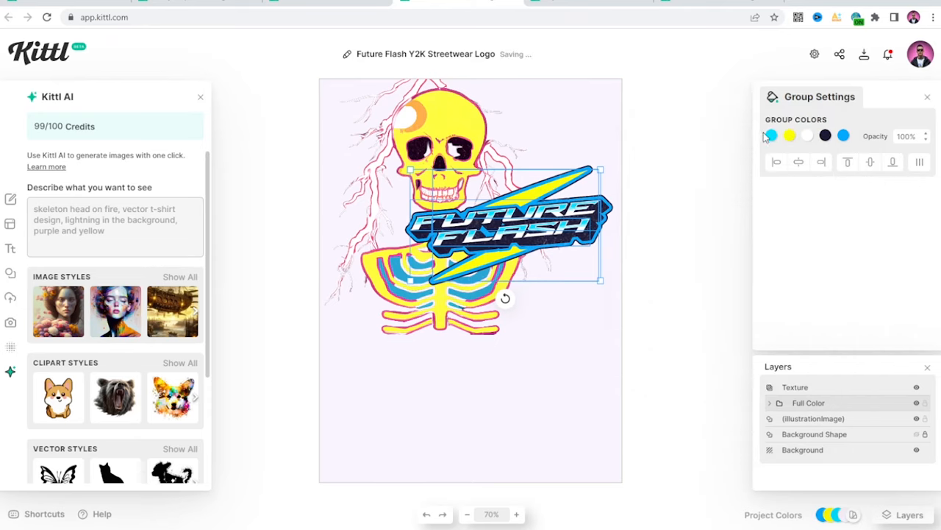
left_click(770, 135)
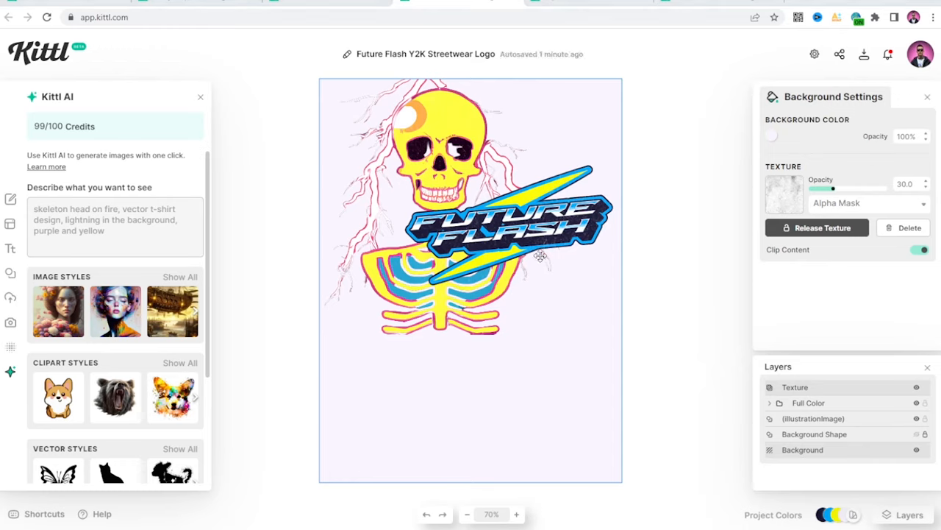
mouse_move(575, 282)
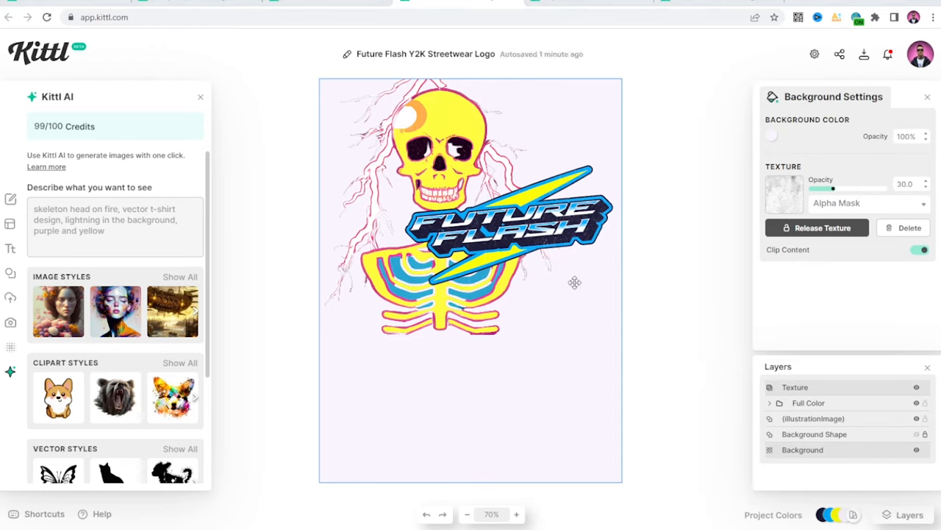
mouse_move(581, 290)
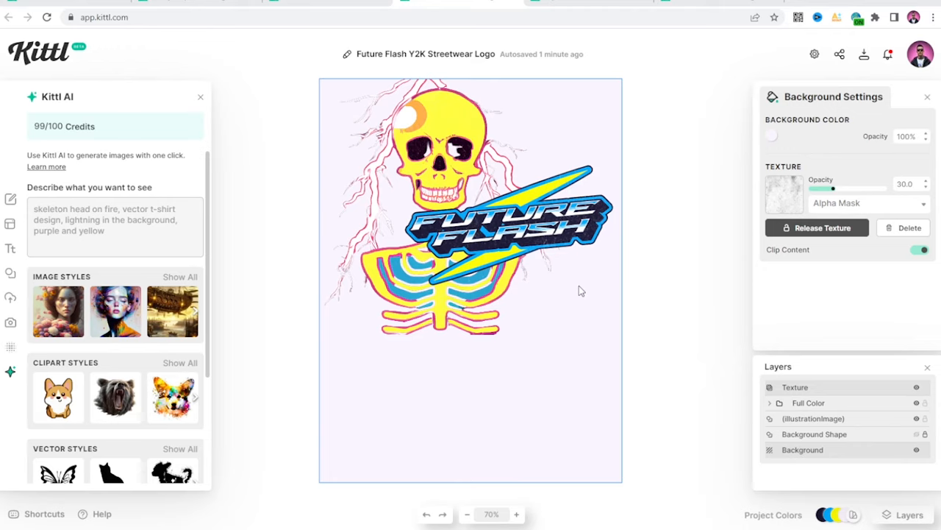
mouse_move(557, 284)
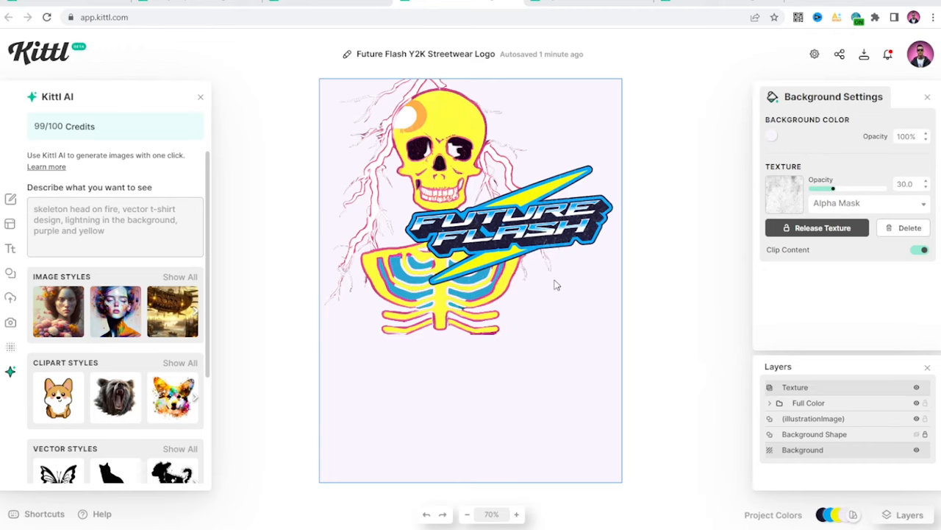
mouse_move(465, 224)
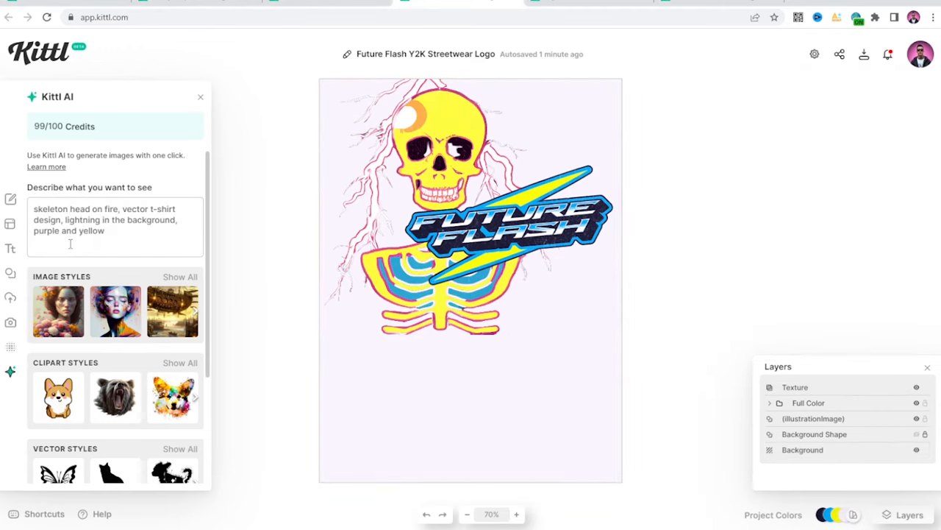
- Generate a second flaming-skeleton image, move it lower and enlarge it to fill the page
scroll("down", 3)
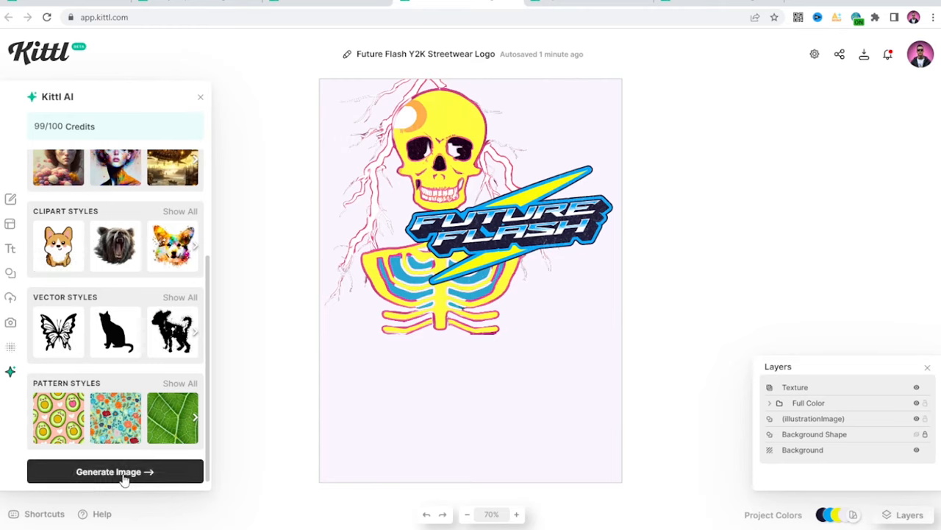
left_click(114, 471)
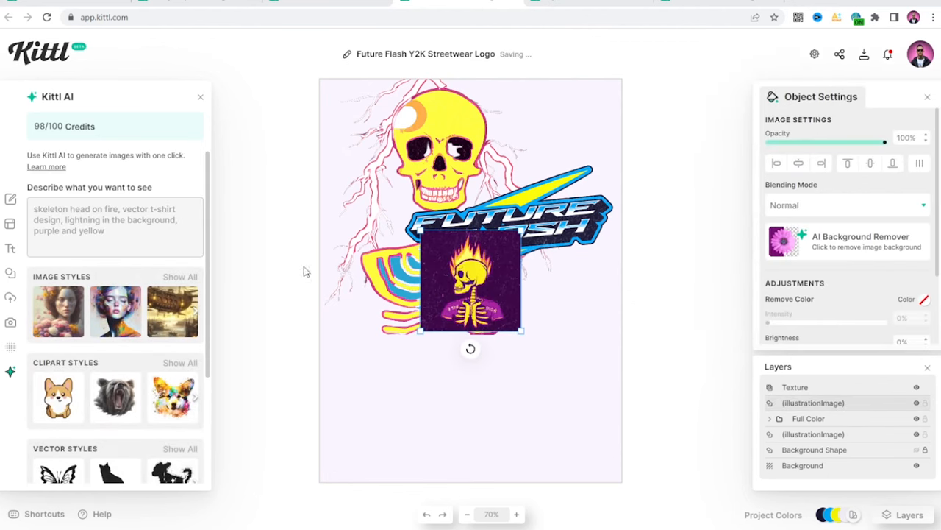
left_click_drag(471, 279, 468, 389)
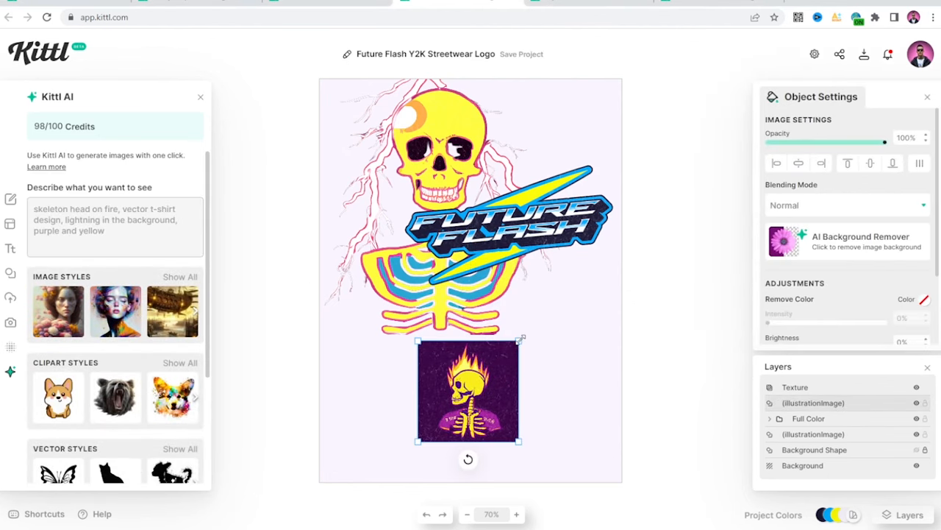
left_click_drag(468, 389, 533, 375)
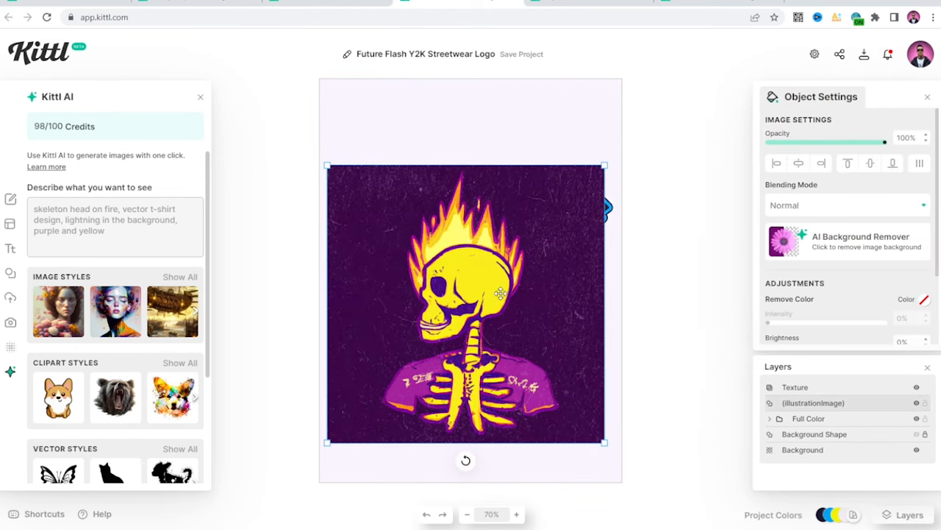
left_click(846, 241)
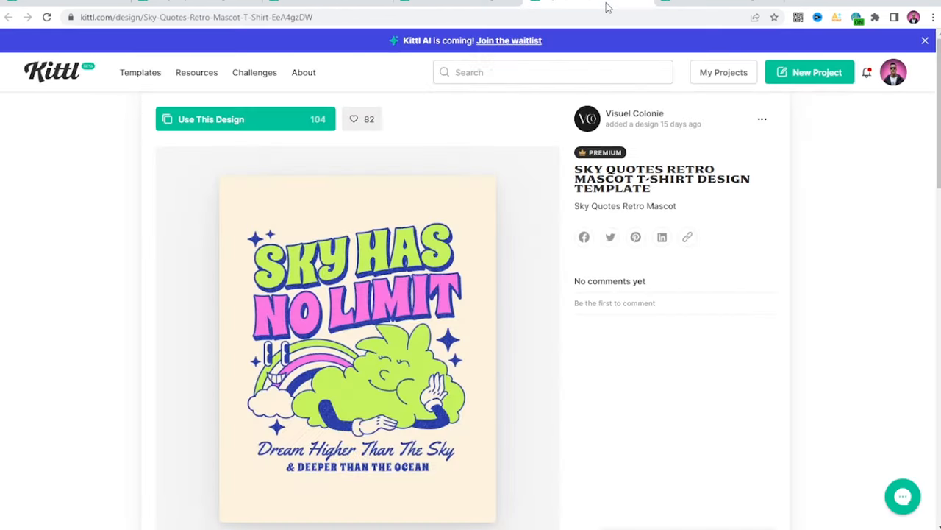
- Search templates for 'fire' and open the I Just Don't Care T-shirt design
left_click(211, 119)
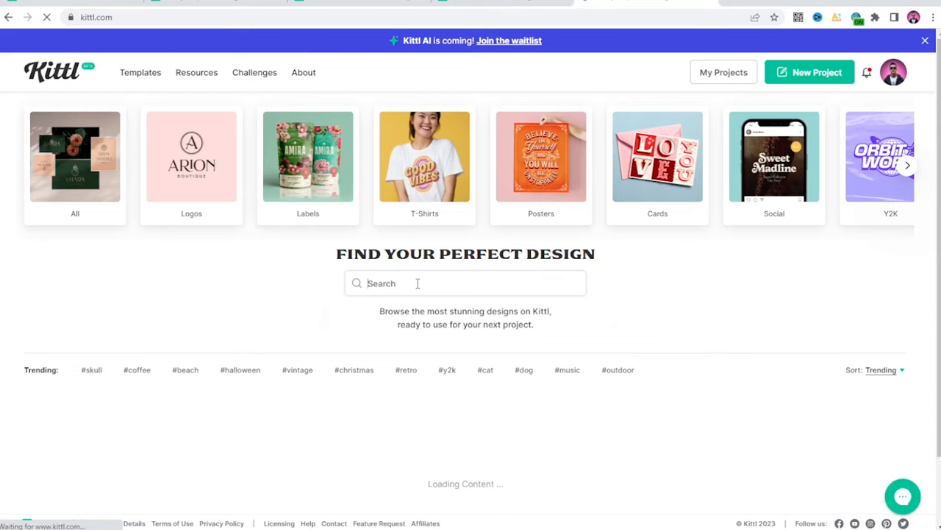
type("fire")
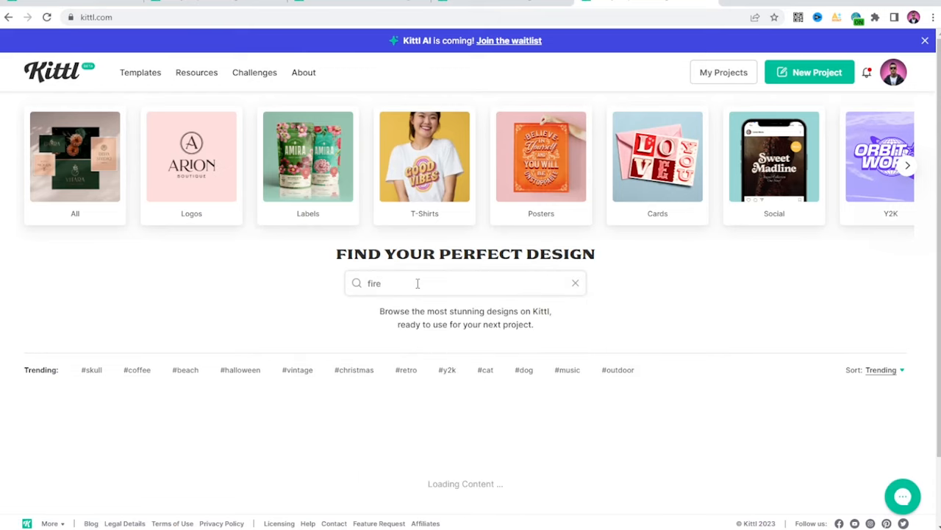
scroll("down", 3)
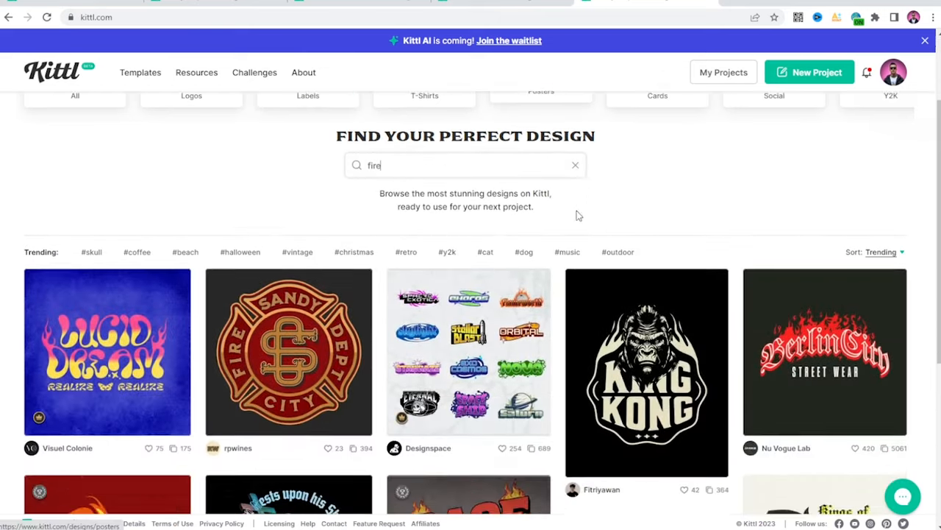
scroll("down", 3)
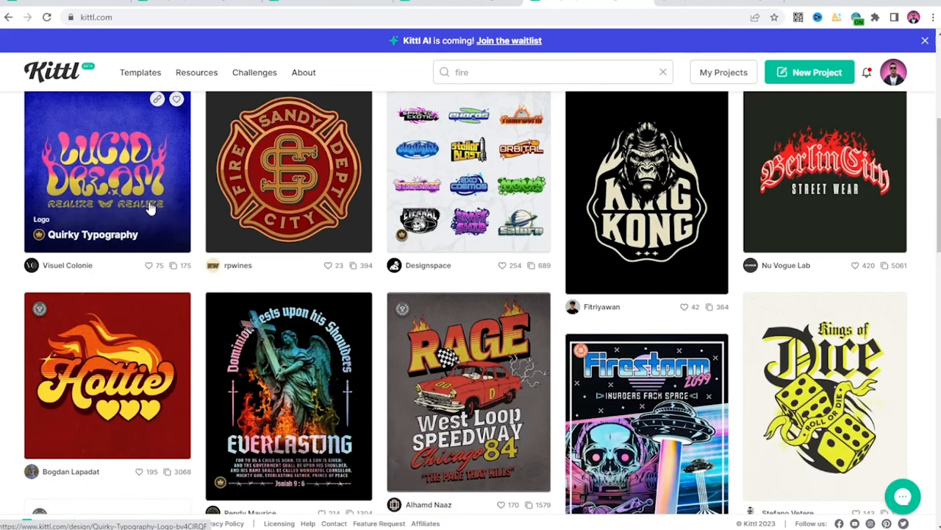
scroll("down", 3)
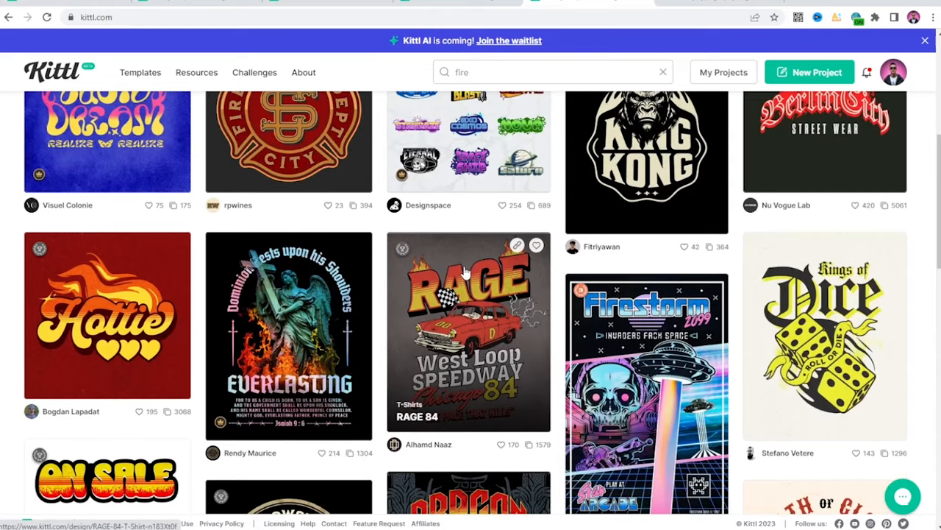
scroll("down", 3)
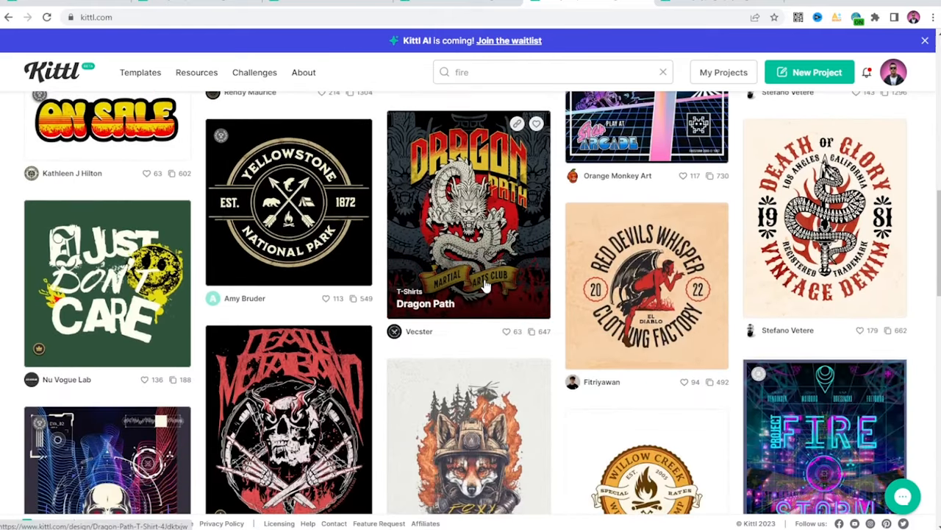
mouse_move(107, 283)
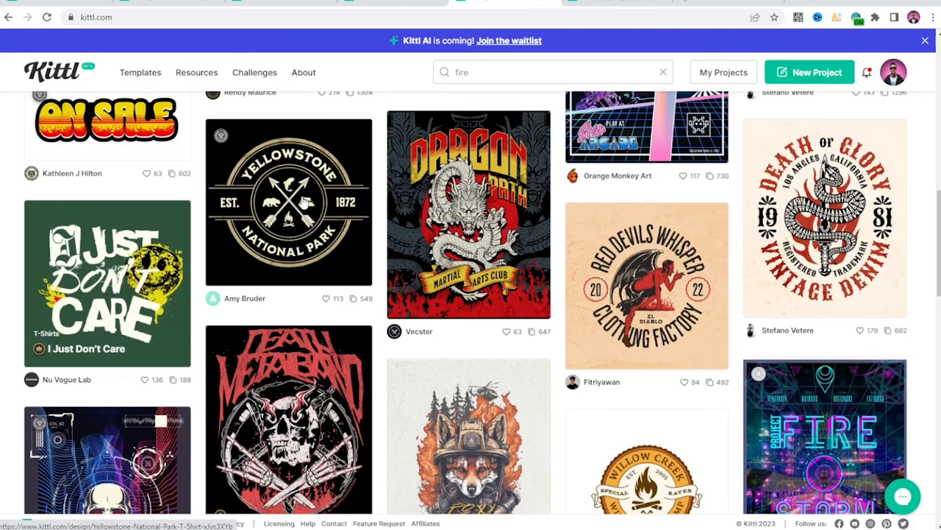
left_click(106, 281)
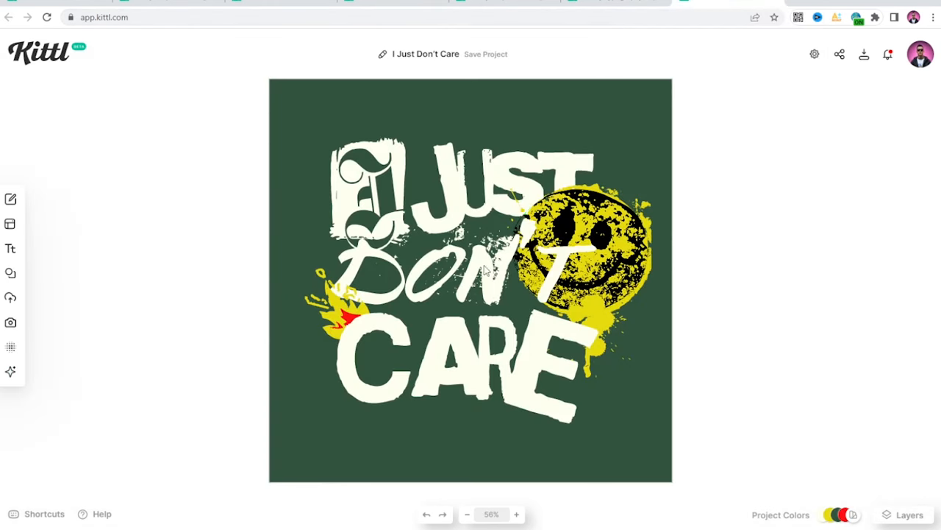
- Select the I Just Don't Care lettering artwork for reuse
left_click(471, 257)
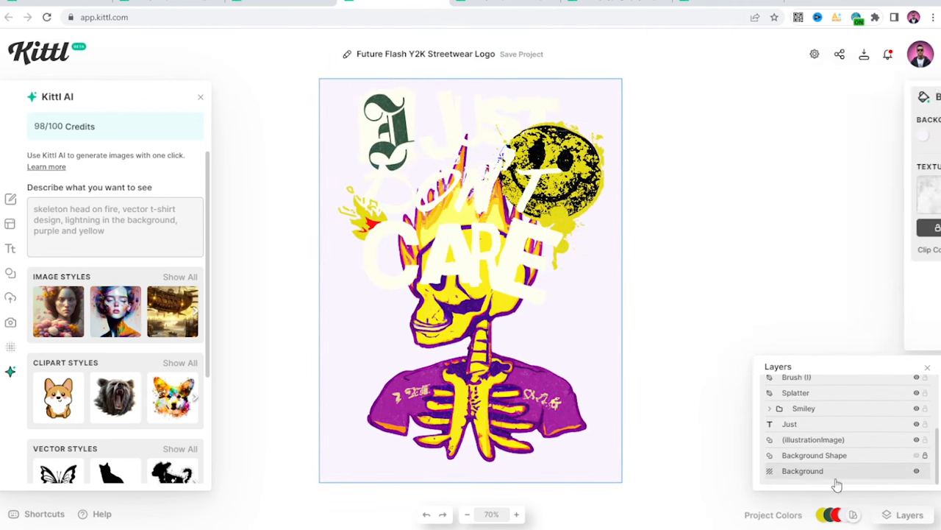
- Set the artboard background to black and drag the skeleton away from the lettering
left_click(803, 471)
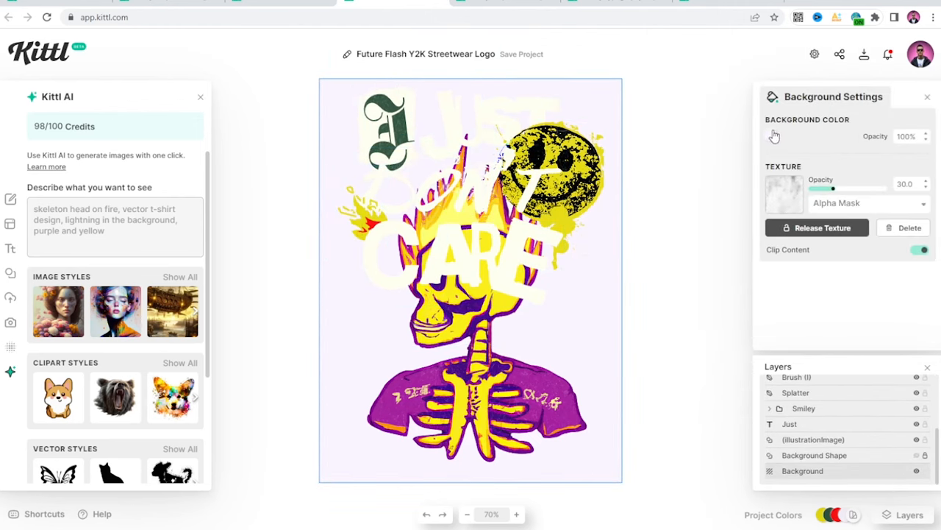
left_click(771, 135)
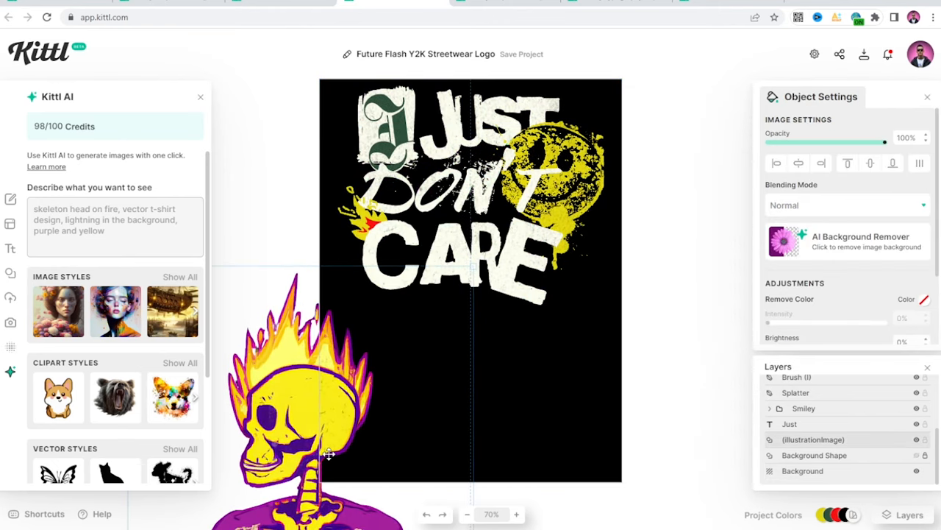
left_click(471, 125)
type("AFTR")
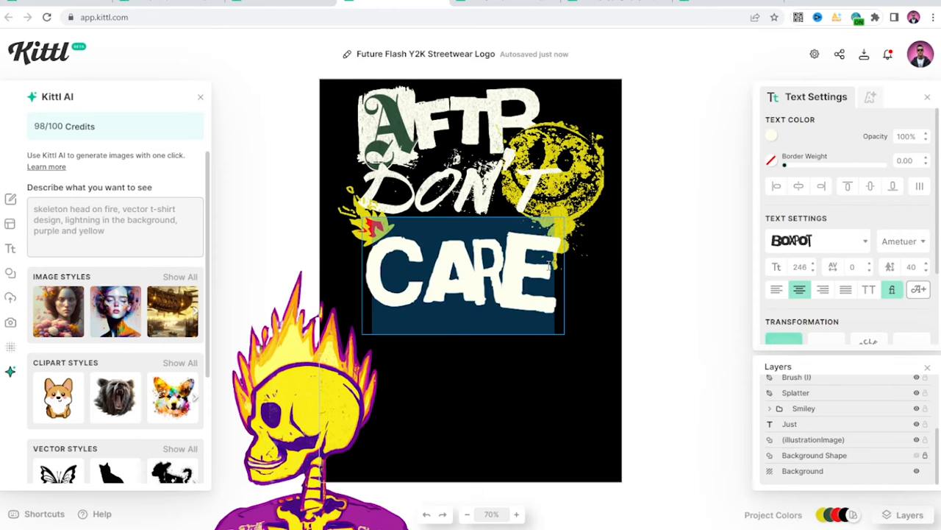
- Replace 'I Just Don't Care' with AFTR and HRS, deleting the extra word
type("HRS")
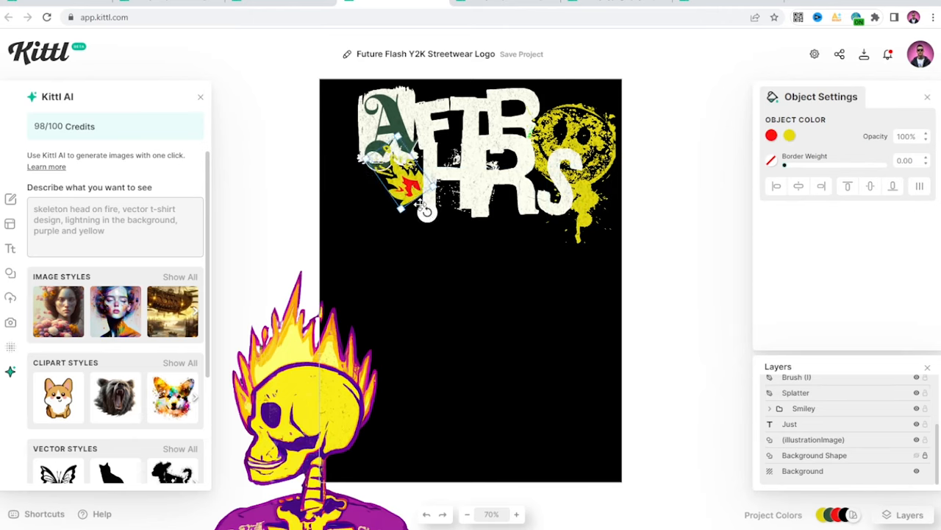
- Tilt the small flame beside the A, then bring the centred skeleton to front
left_click_drag(397, 177, 677, 250)
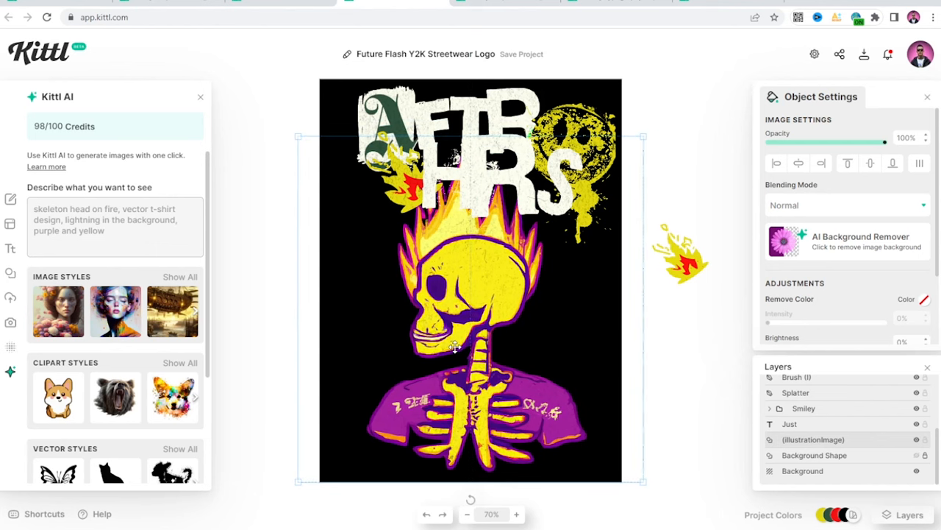
right_click(454, 345)
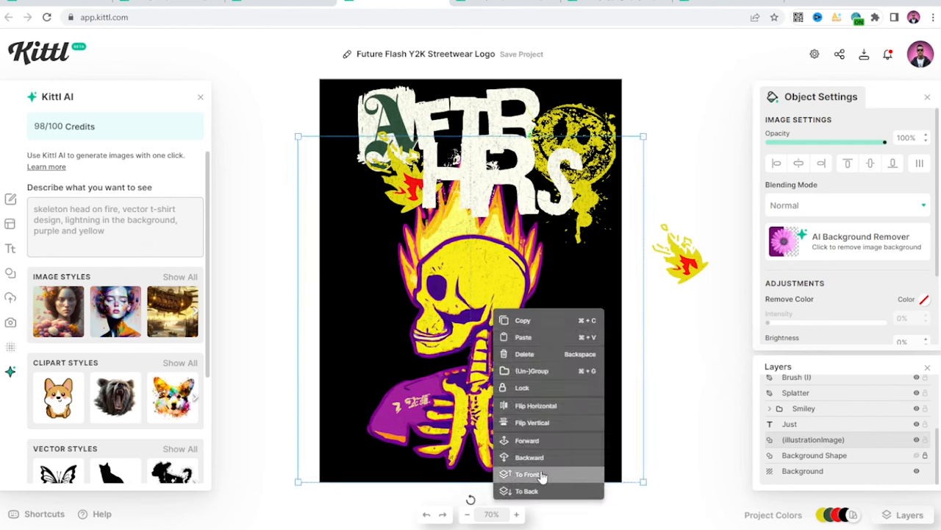
left_click(527, 474)
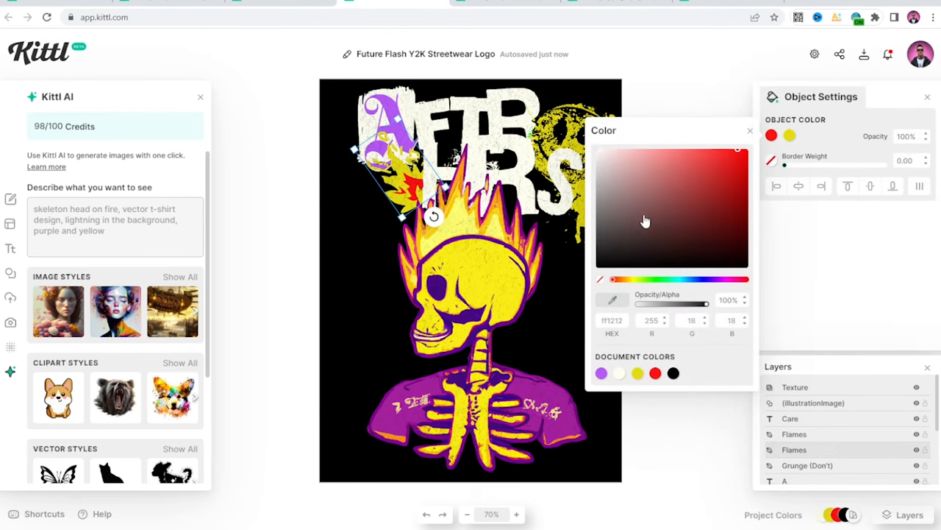
- Recolour the red flames to purple-pink, then turn the other Flames graphic orange
left_click(601, 372)
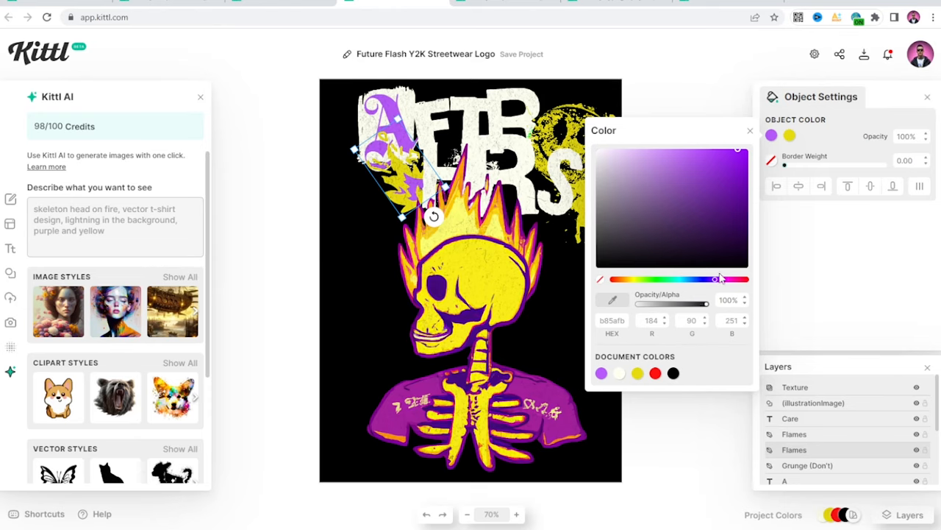
left_click_drag(719, 279, 728, 286)
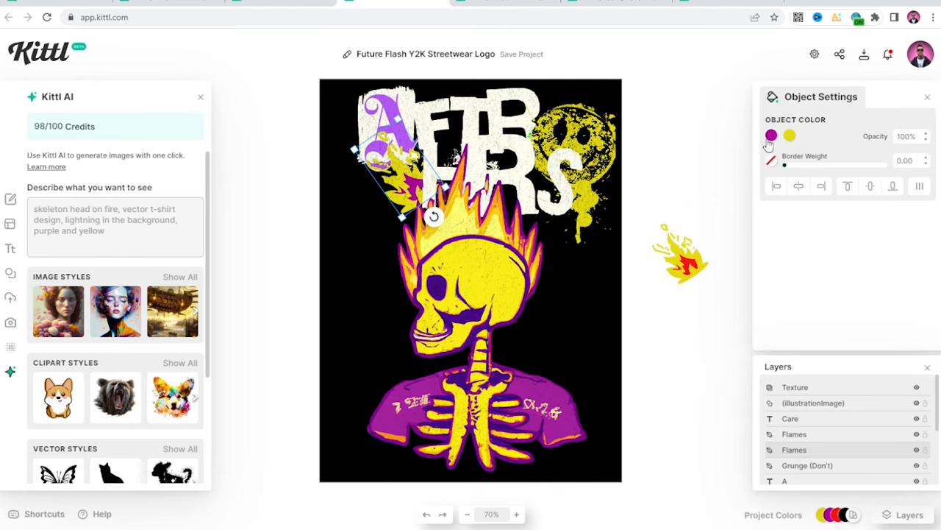
left_click(771, 136)
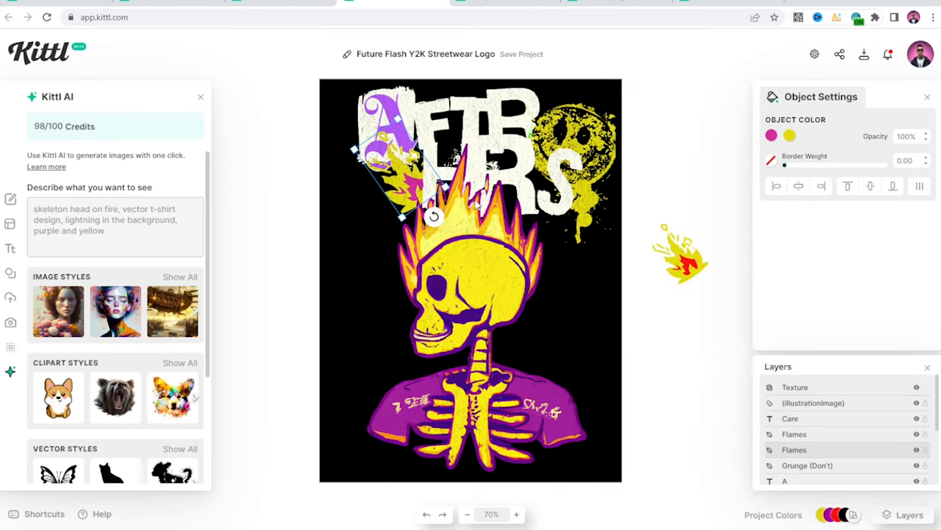
mouse_move(727, 118)
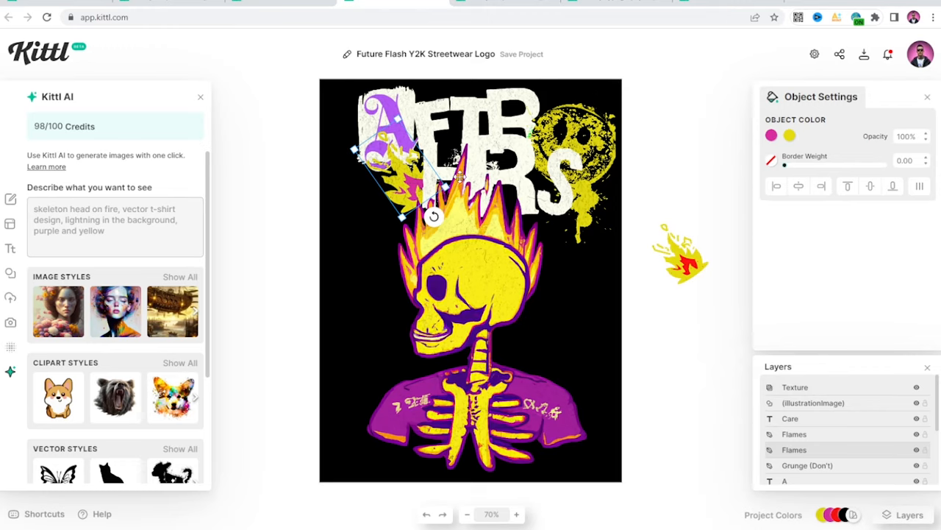
left_click(771, 135)
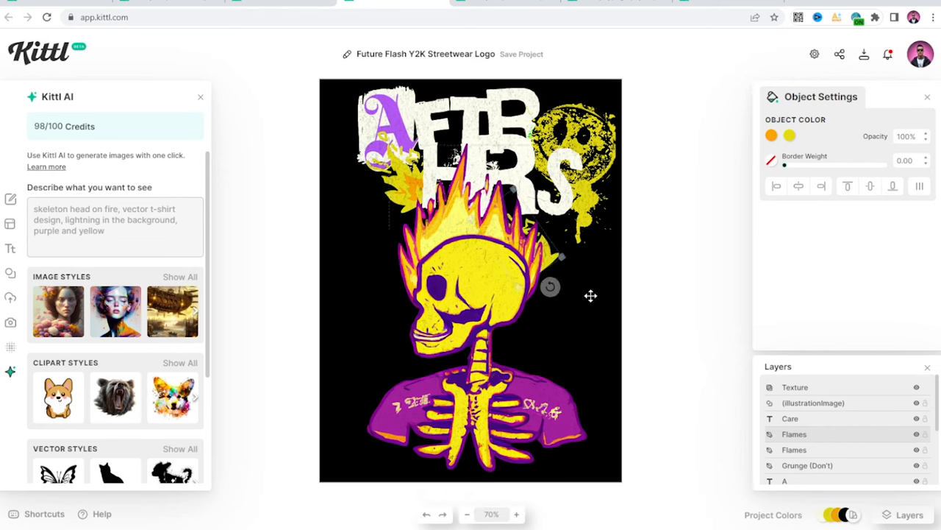
- Place a flame by the shoulder, paste yellow splatters behind the shirt, and recolour the A
left_click_drag(549, 286, 551, 323)
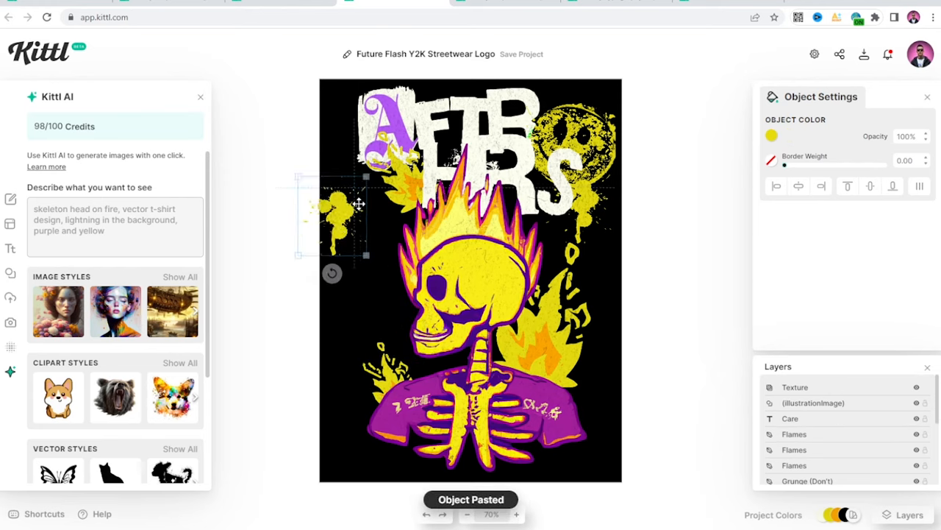
left_click_drag(339, 213, 360, 426)
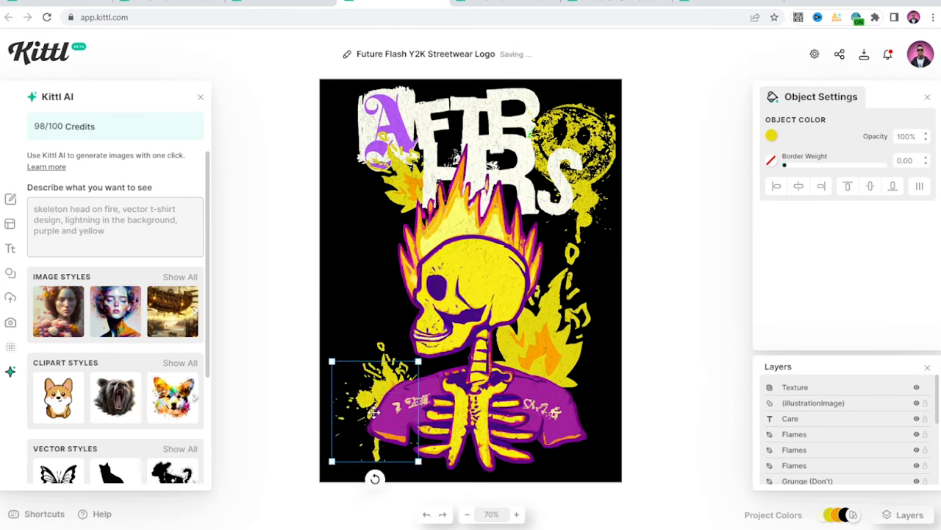
key("ctrl+v")
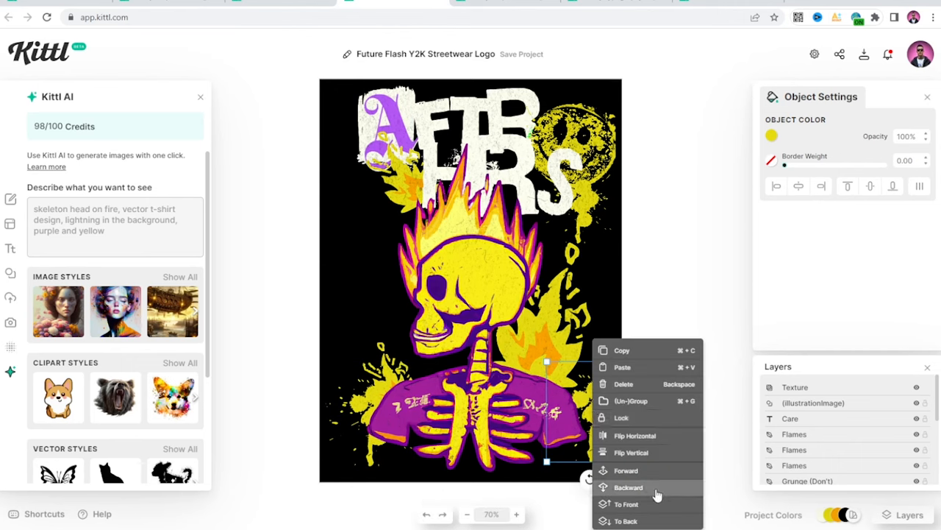
left_click(629, 487)
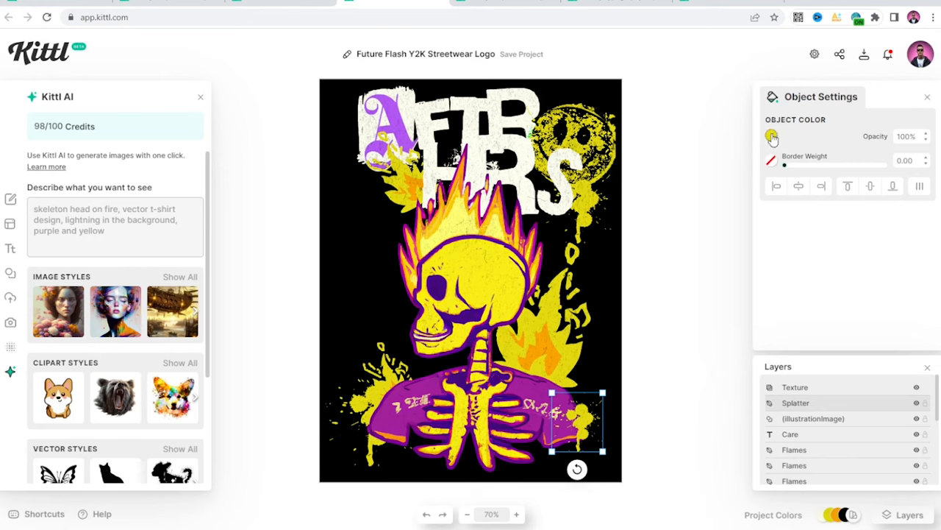
left_click(772, 137)
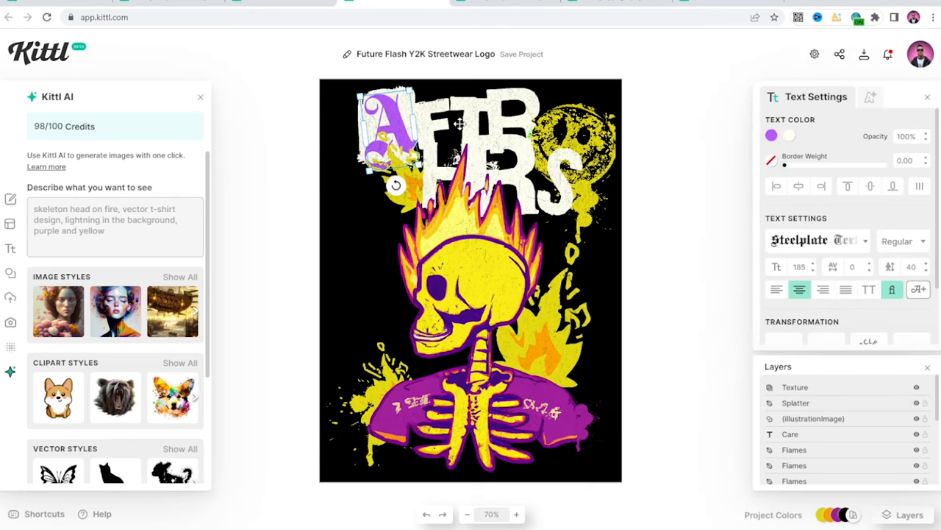
left_click(771, 135)
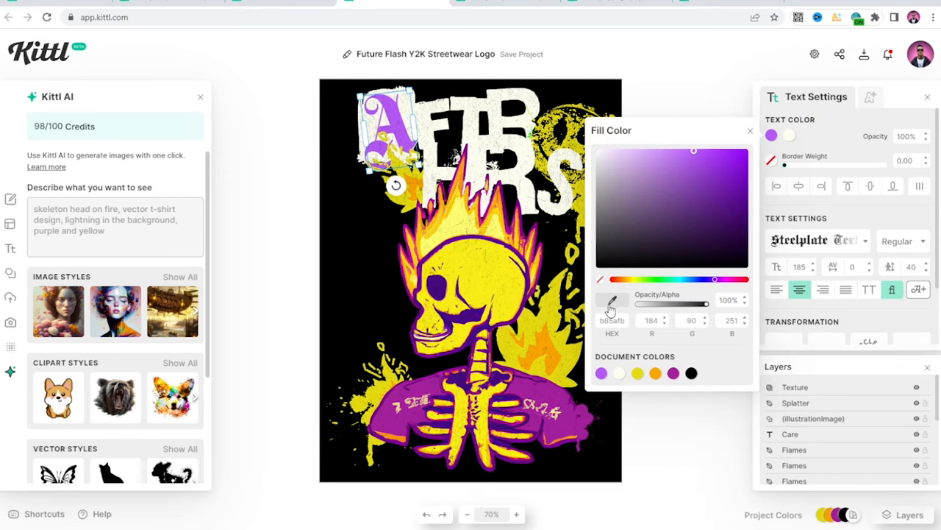